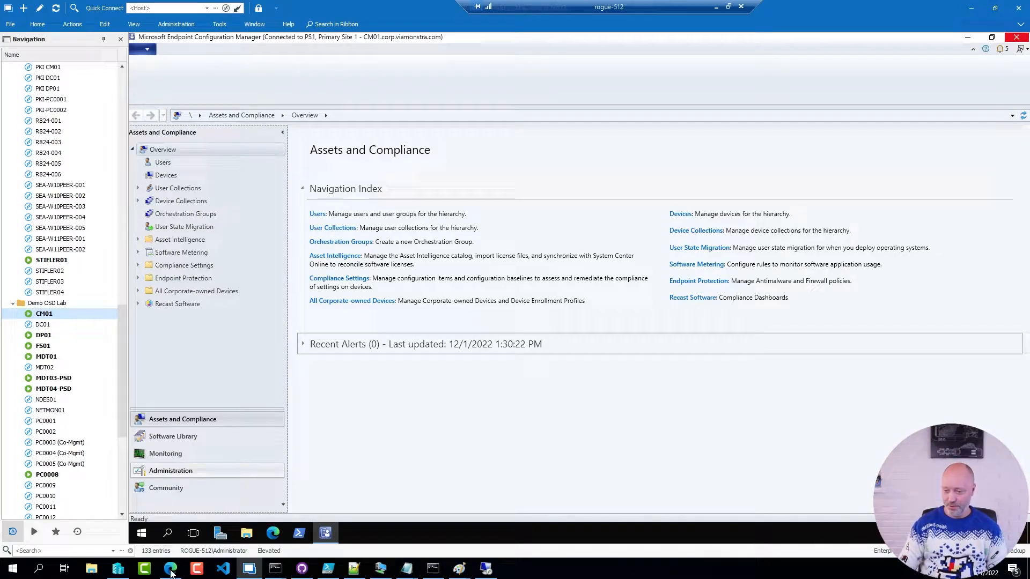
Review the MDT Production share's Monitoring properties tab and cancel without changes
click(170, 568)
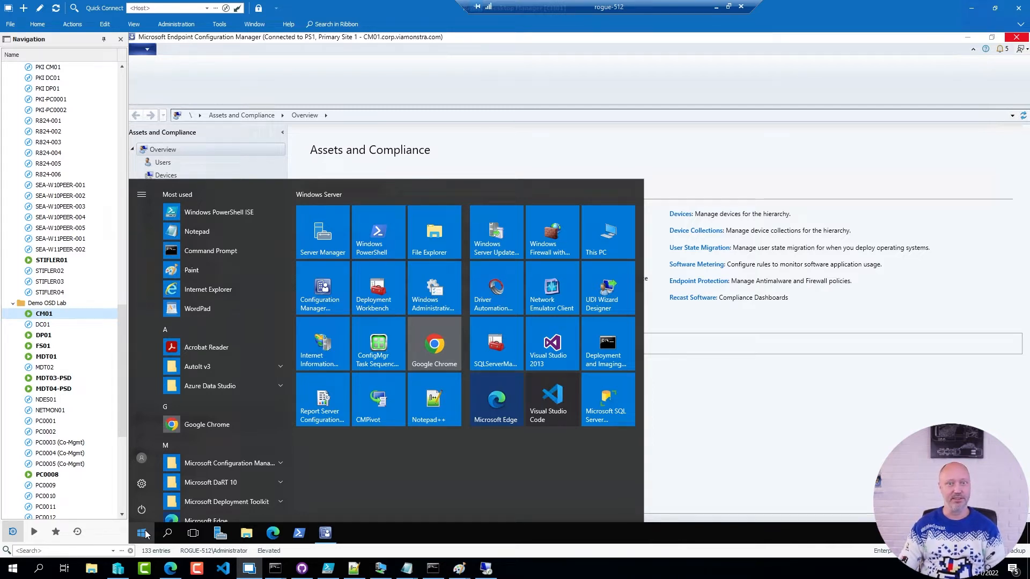
mouse_move(494, 444)
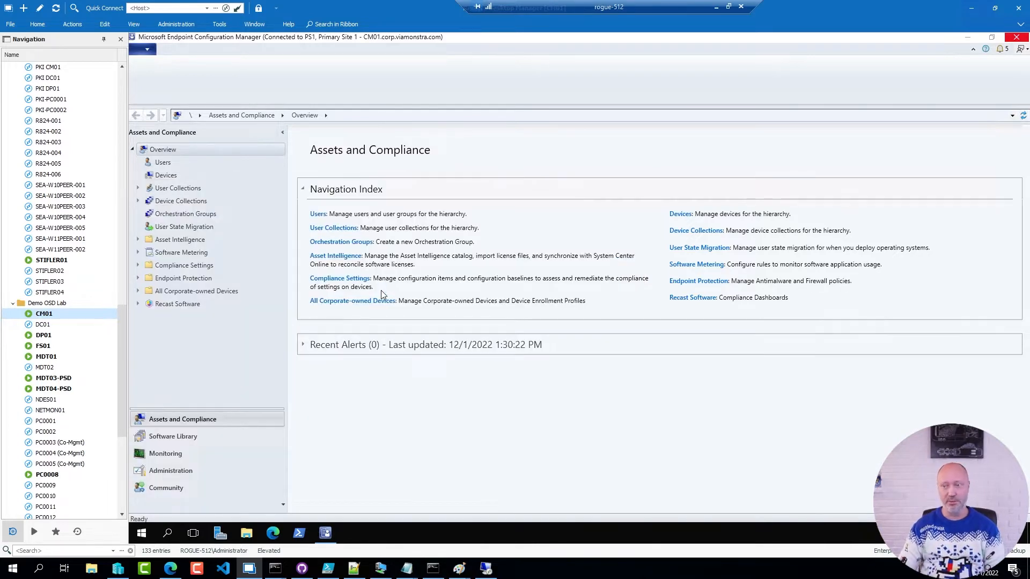
click(352, 532)
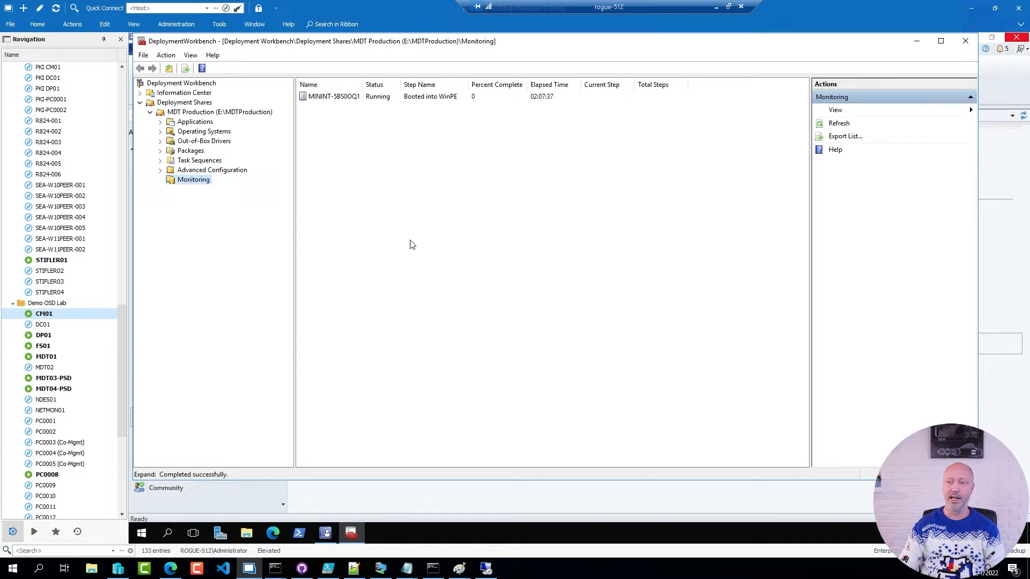
right_click(219, 112)
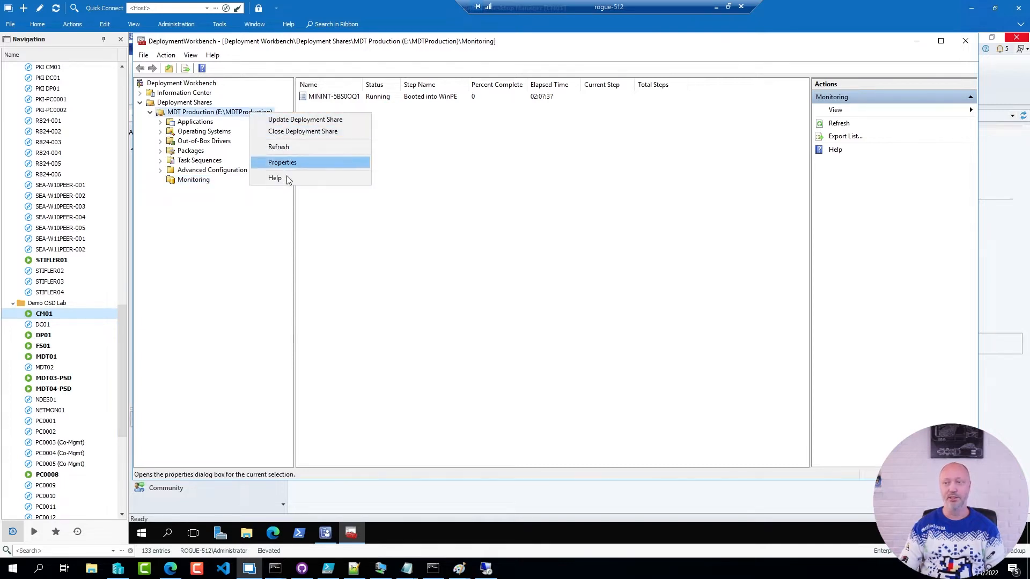
click(281, 162)
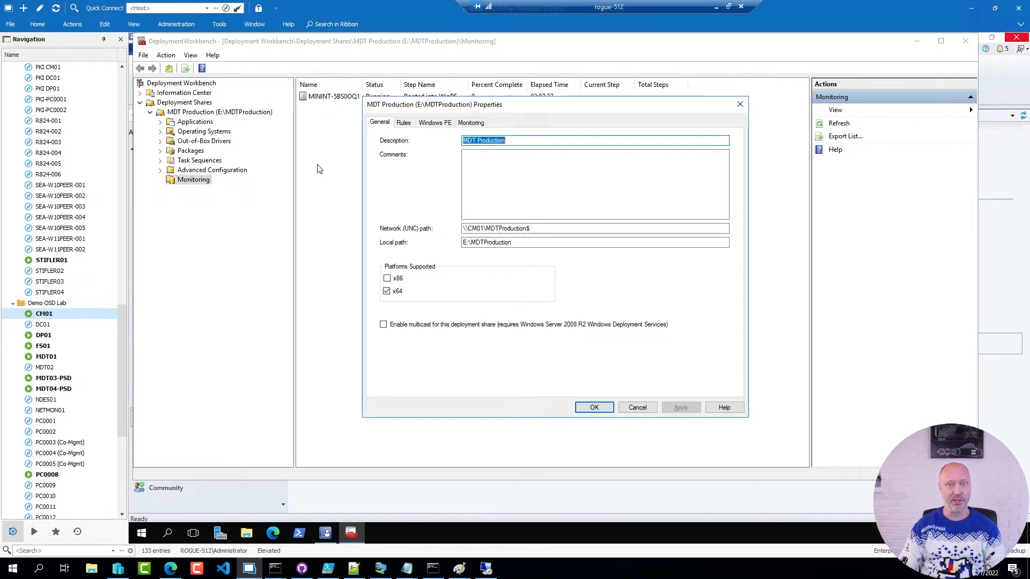
click(471, 123)
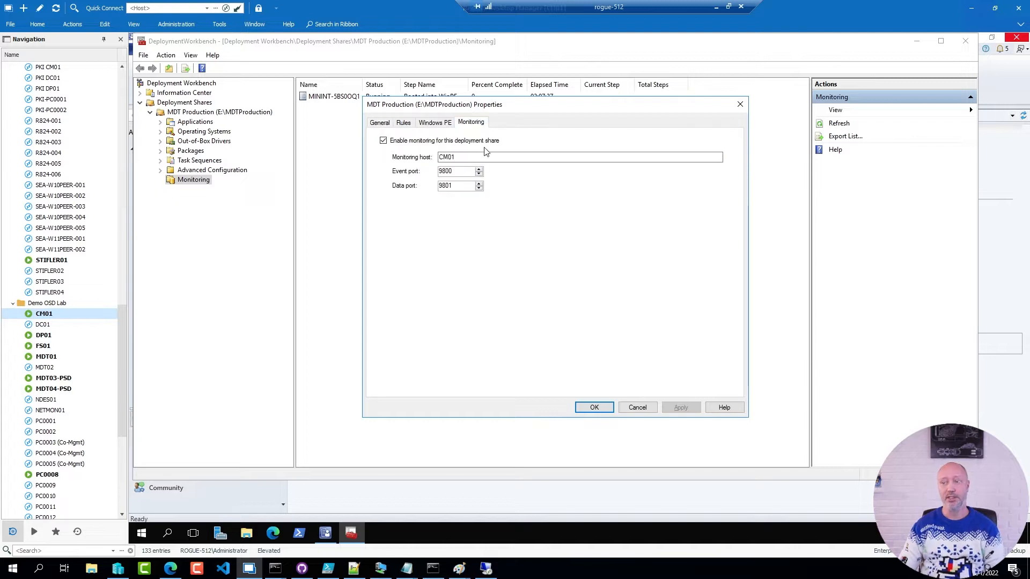
mouse_move(451, 210)
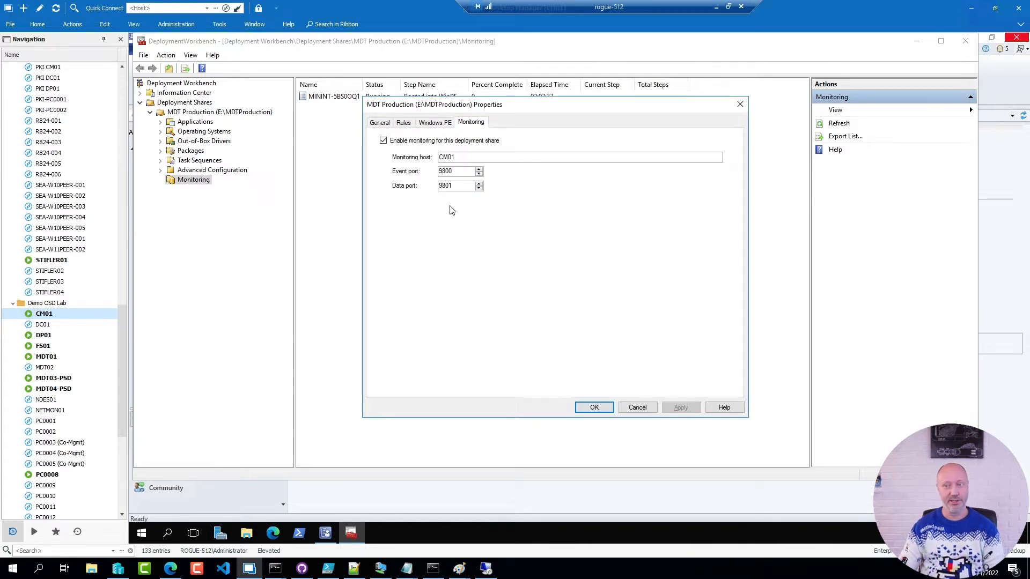
mouse_move(486, 248)
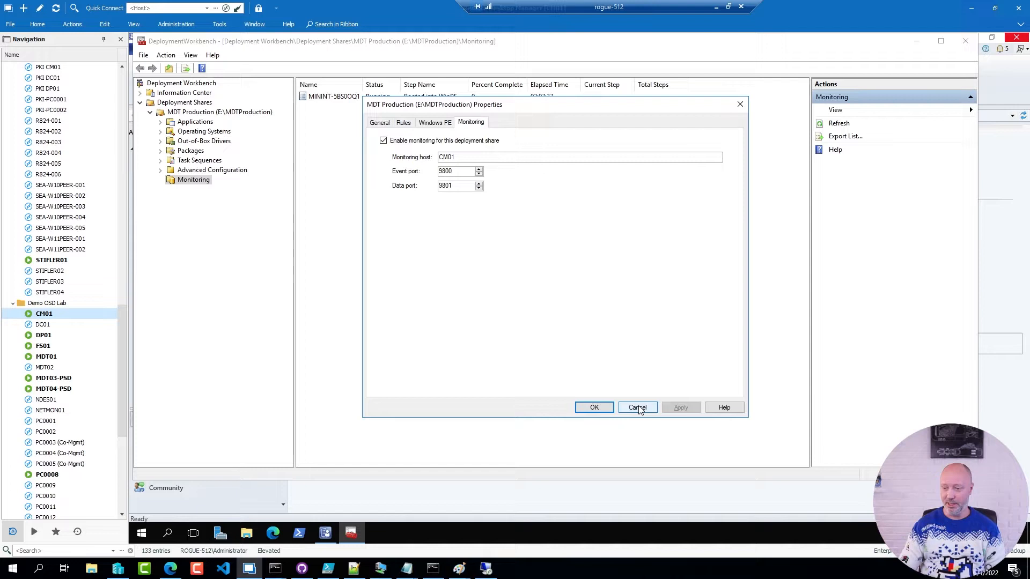
click(637, 407)
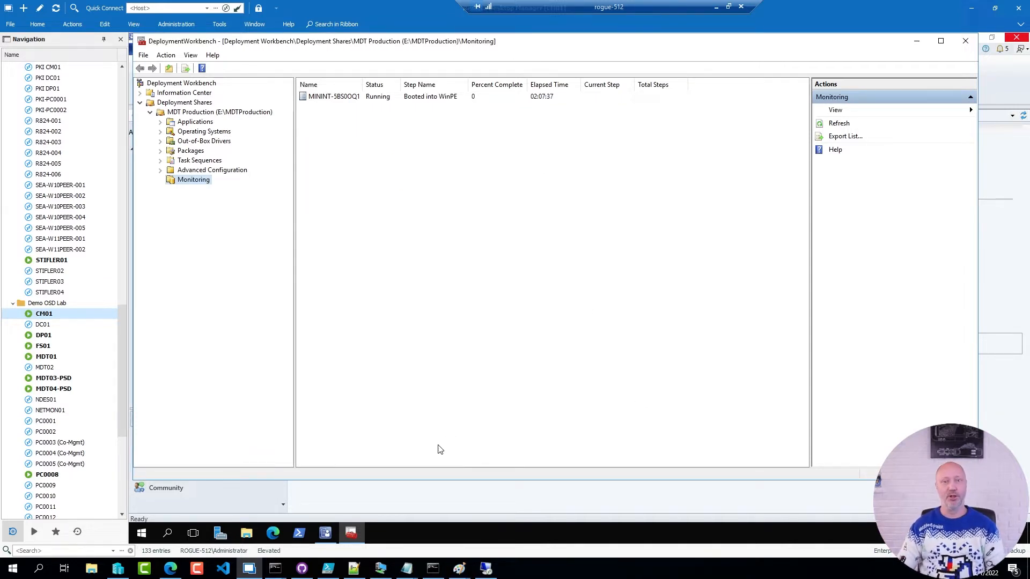
mouse_move(349, 298)
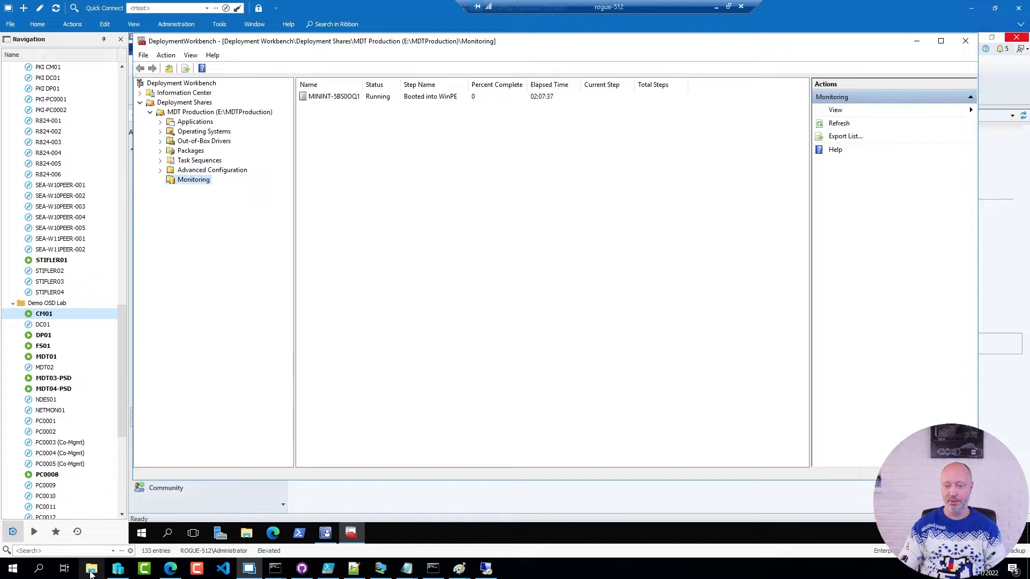
mouse_move(91, 568)
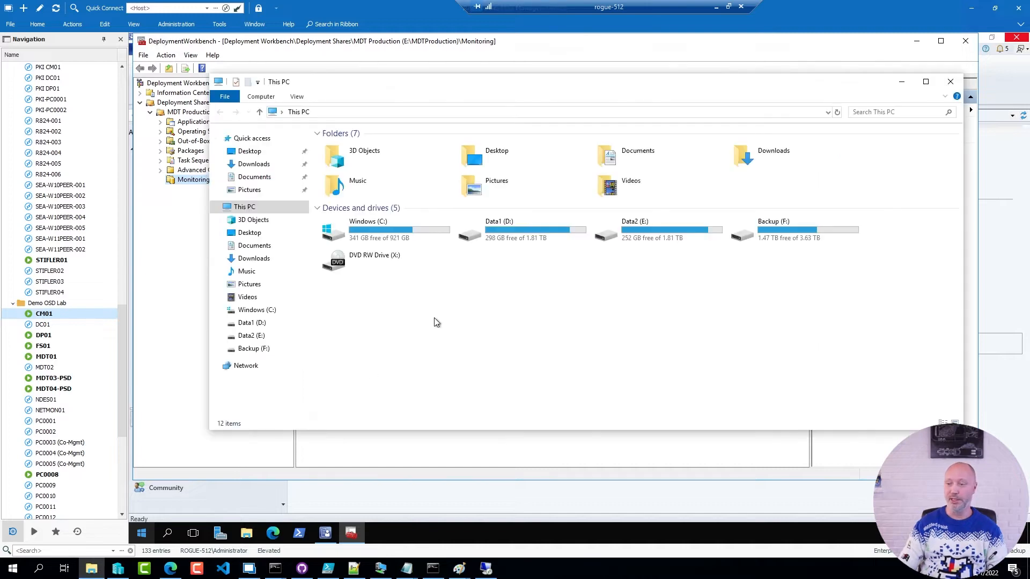
Mount MDOP 2015.iso from F:\ISO and browse to DaRT 10\Installers\en-us
double_click(773, 230)
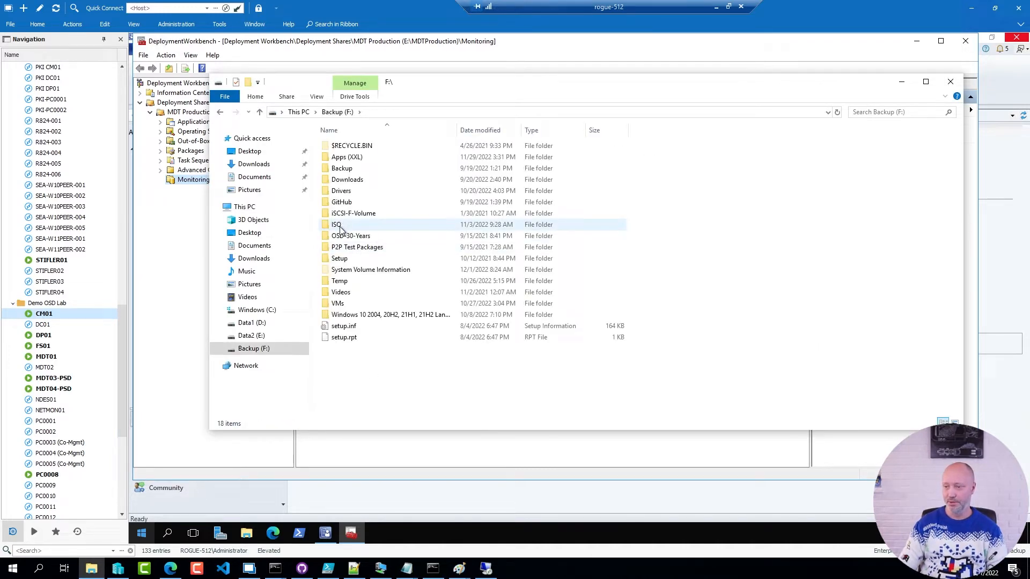
double_click(337, 224)
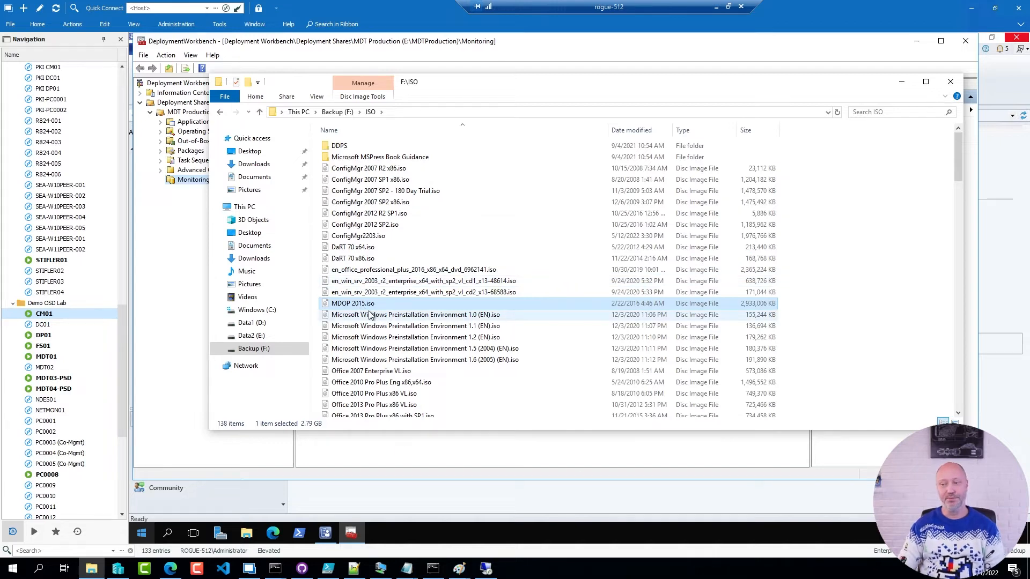
mouse_move(353, 304)
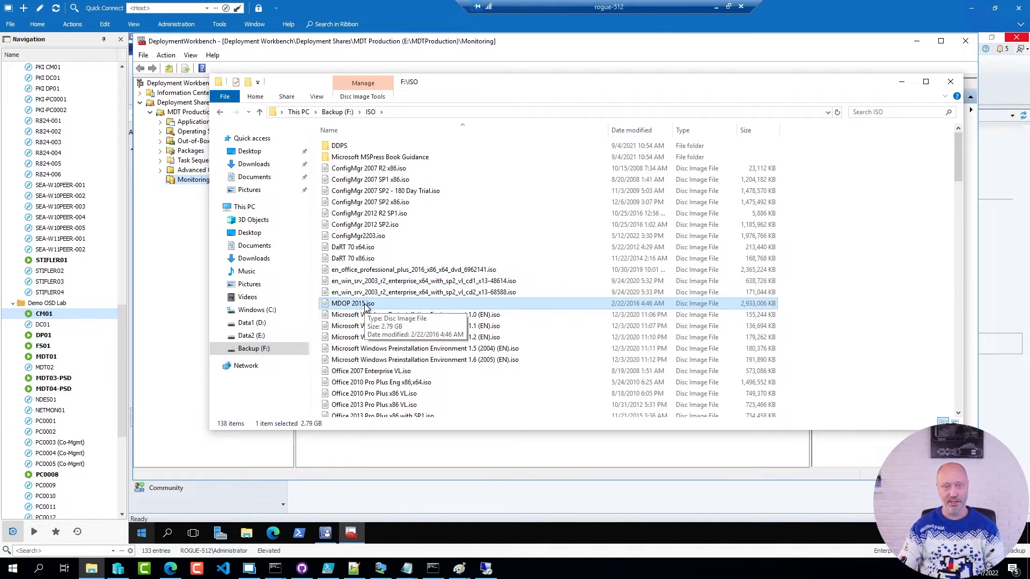
double_click(351, 302)
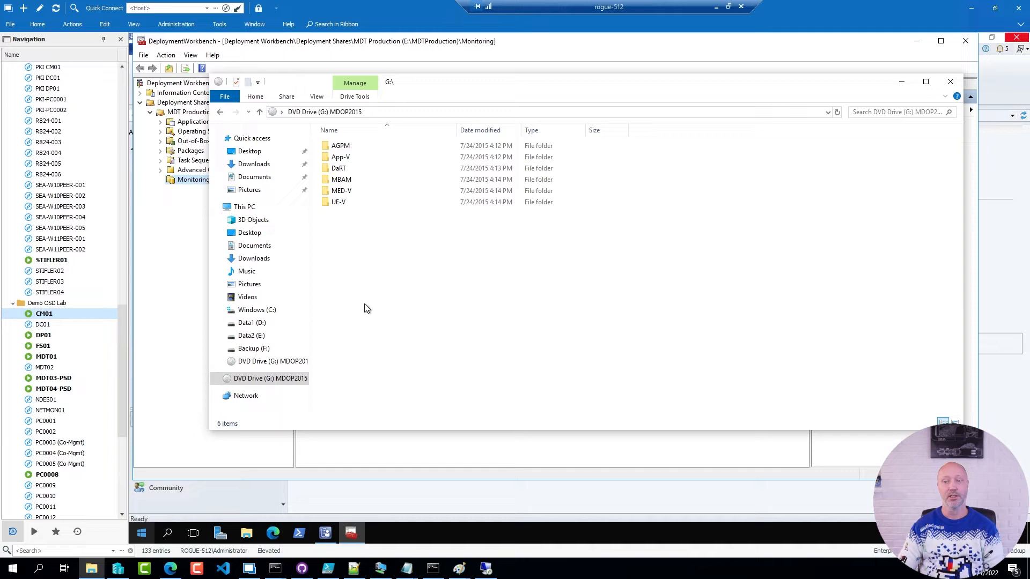
mouse_move(414, 305)
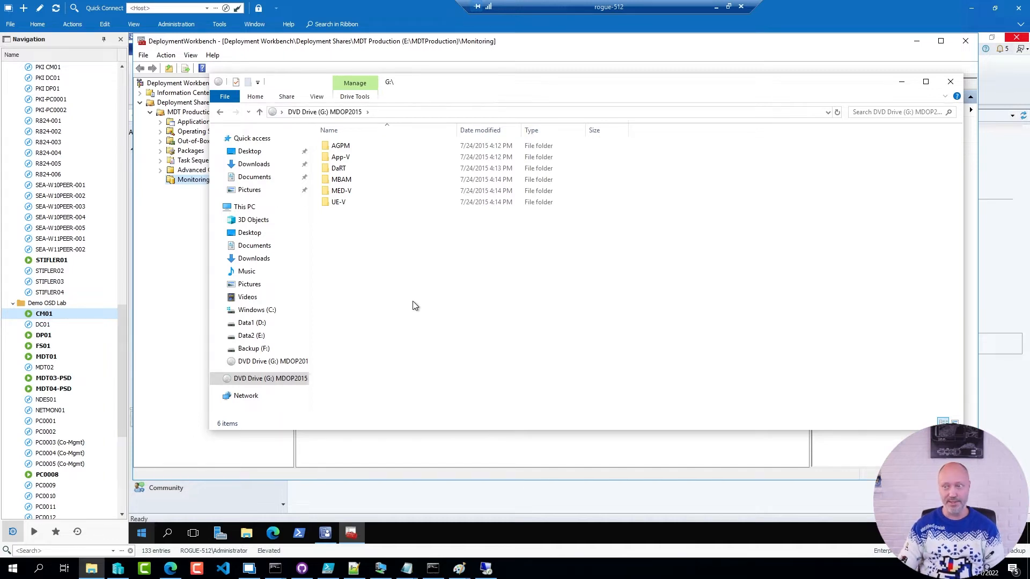
double_click(339, 168)
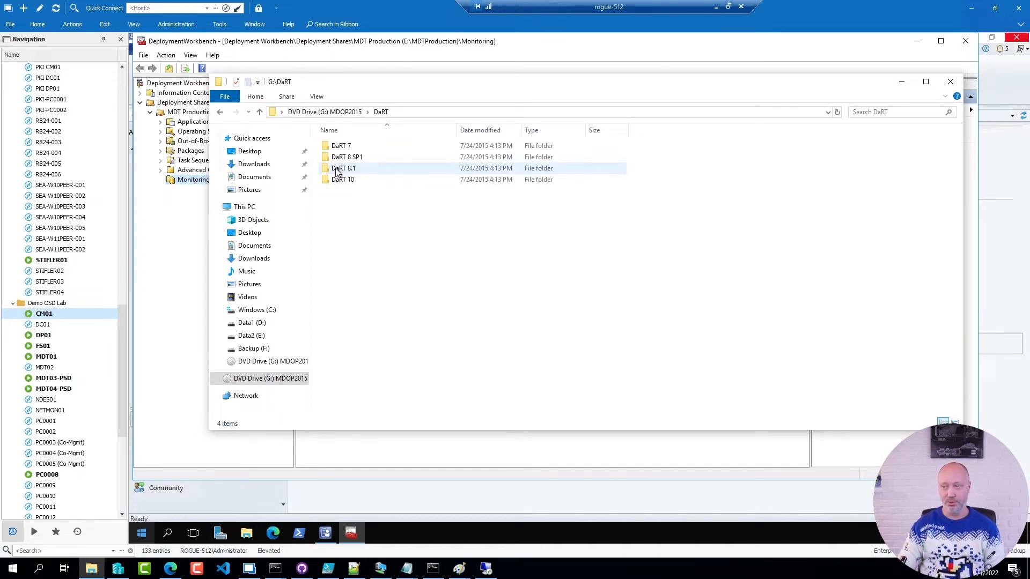
double_click(343, 179)
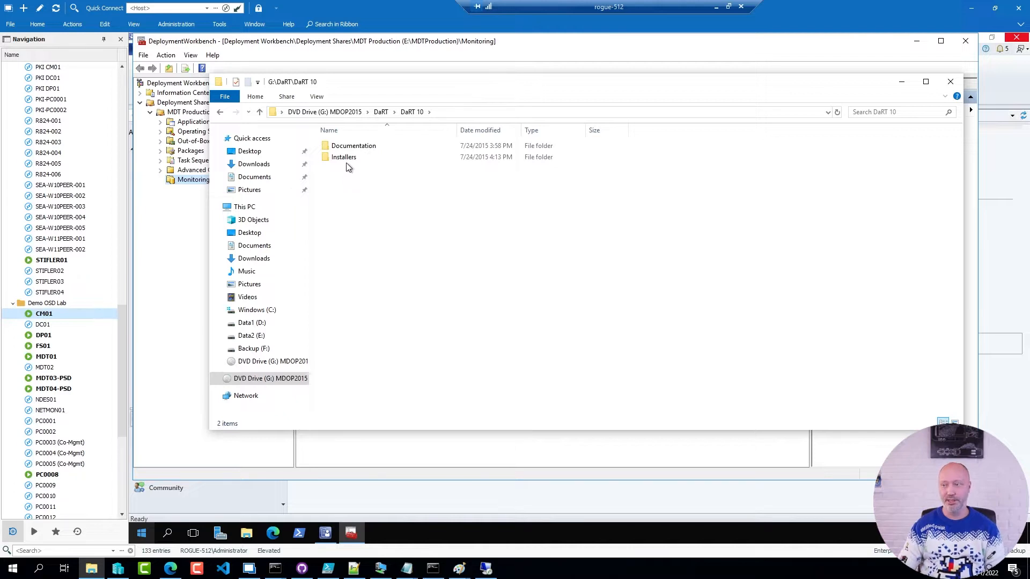
double_click(343, 157)
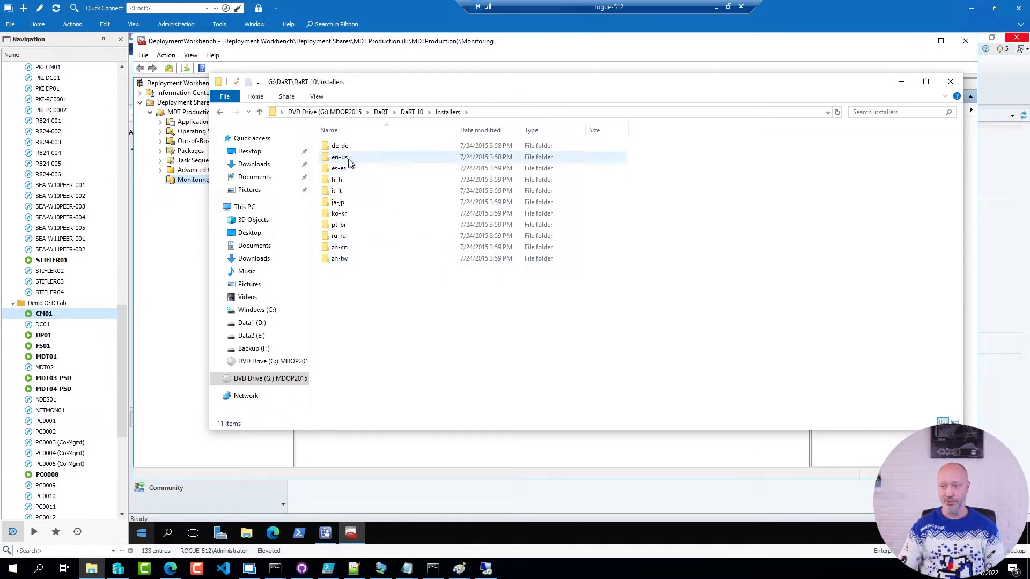
double_click(339, 157)
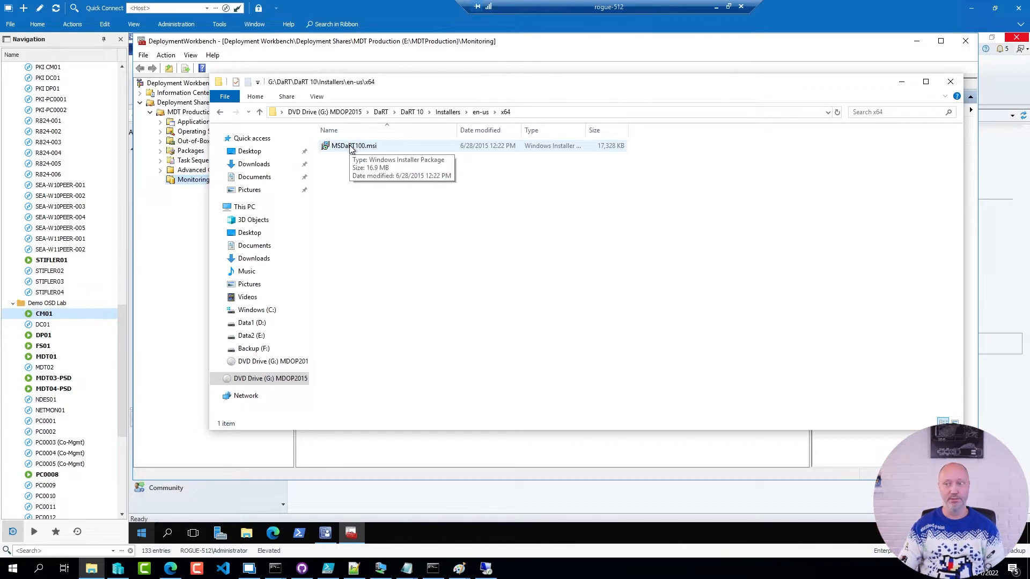
mouse_move(458, 205)
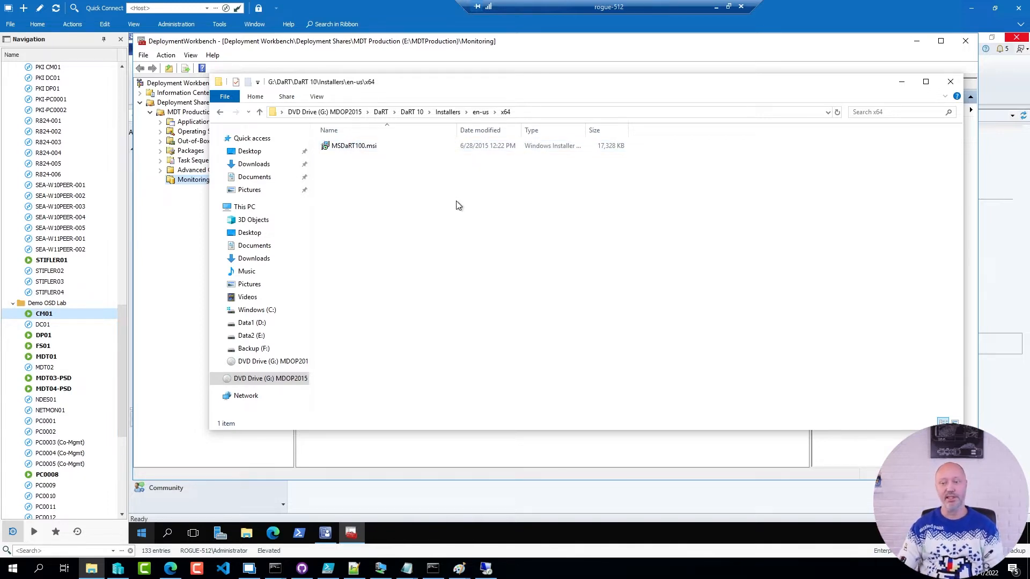
mouse_move(542, 322)
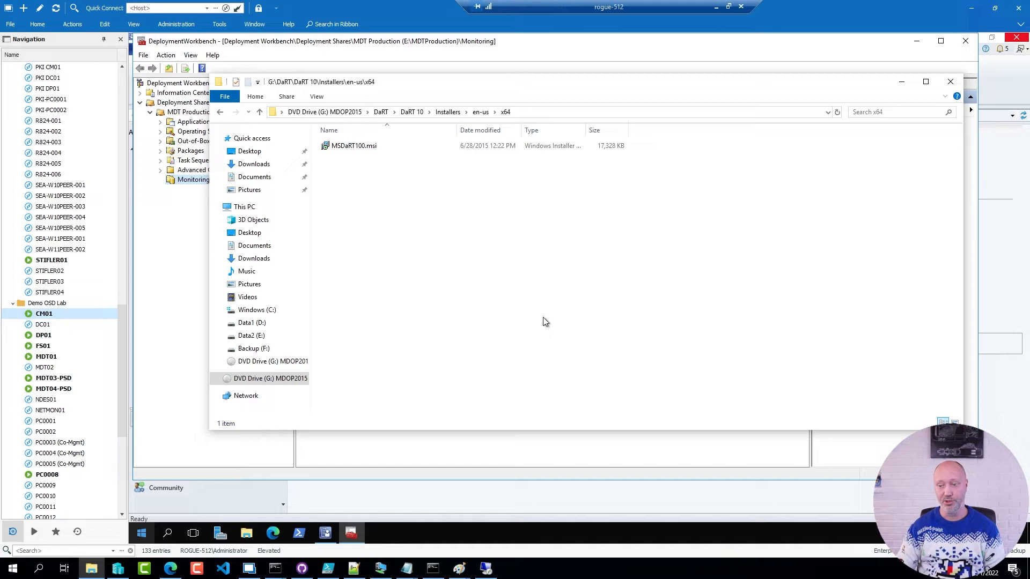
mouse_move(147, 541)
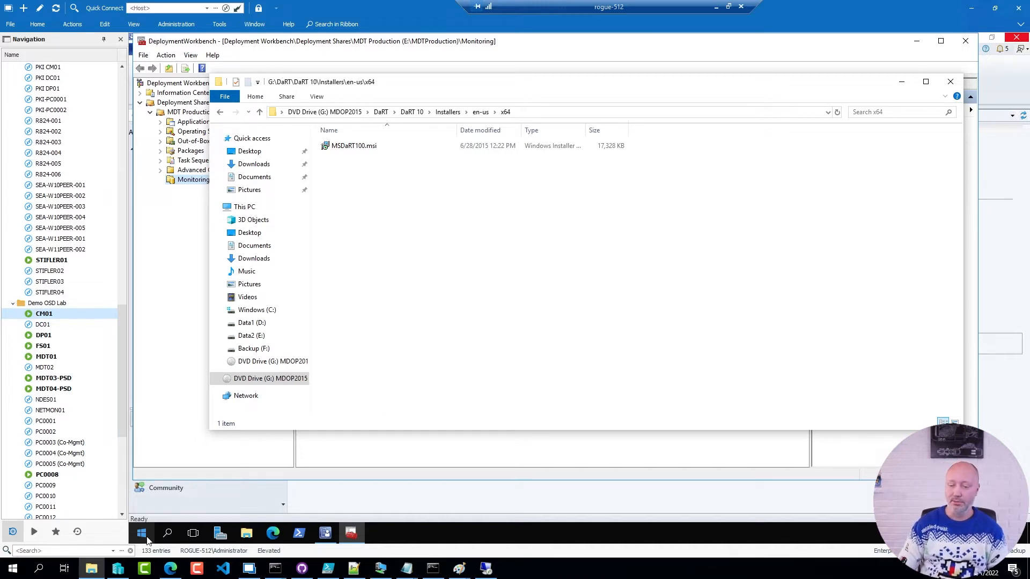
Search the Start menu for 'remote' to find DaRT Remote Connection Viewer
click(140, 533)
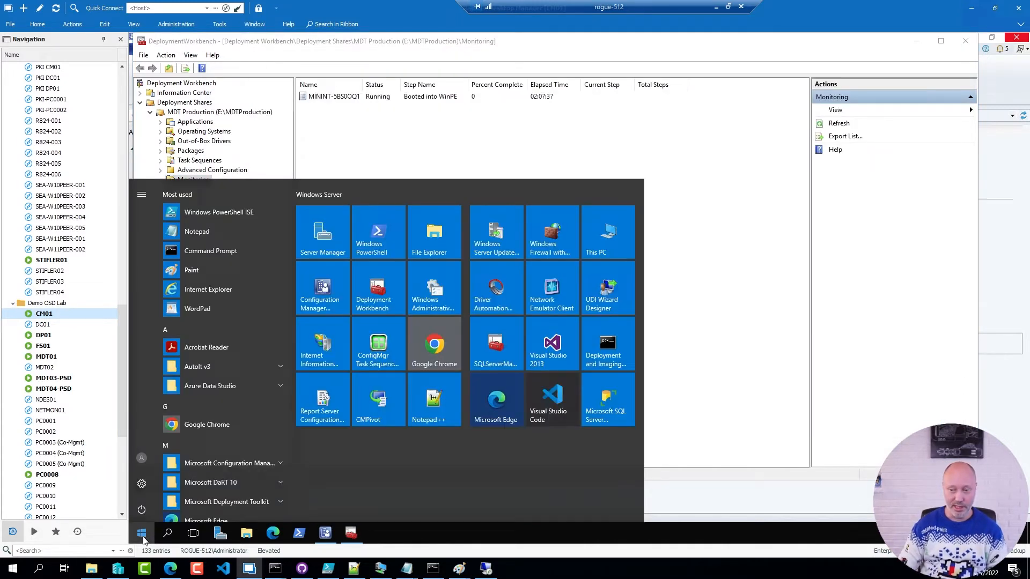
text(tre)
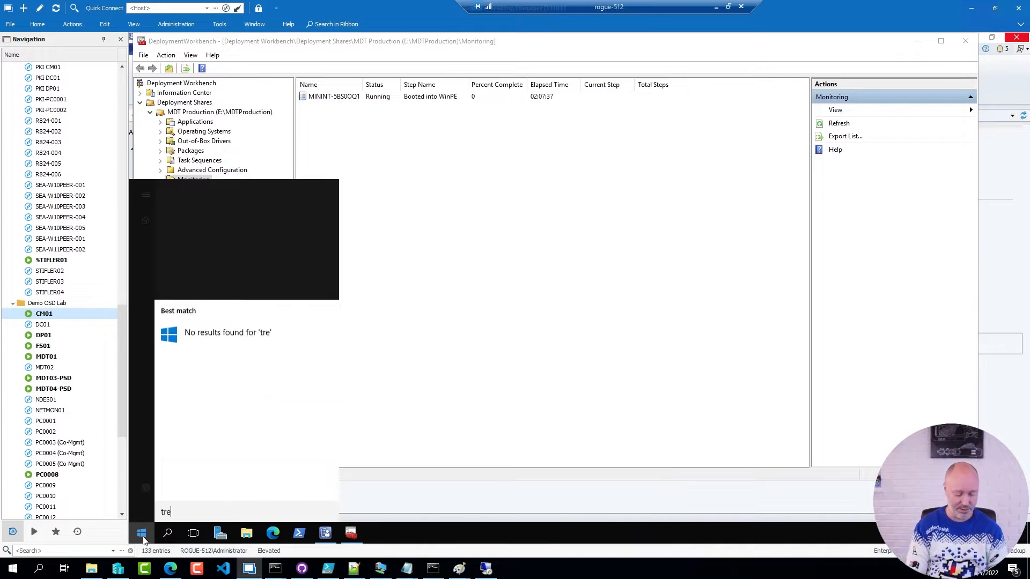
text(remote)
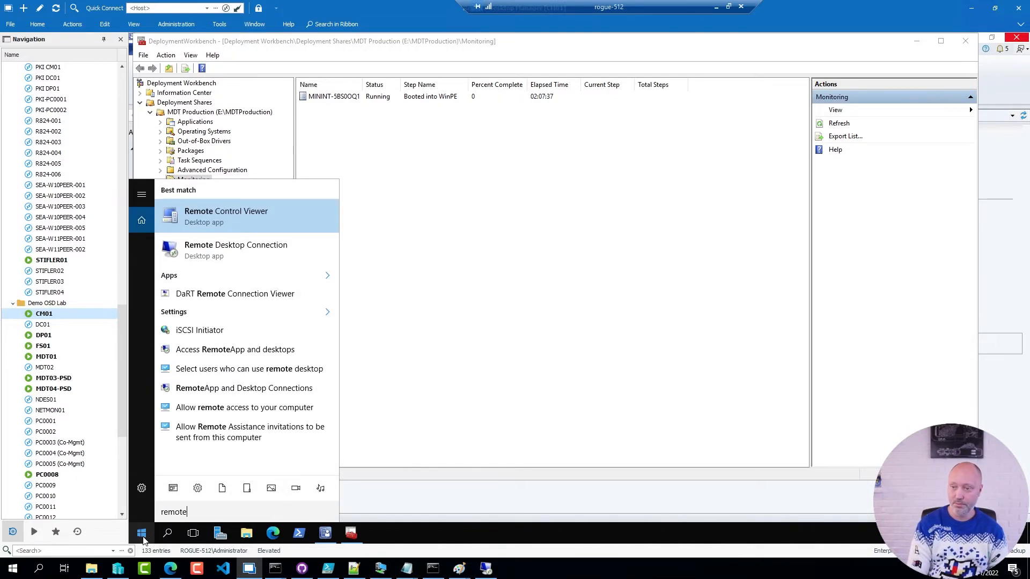
mouse_move(292, 294)
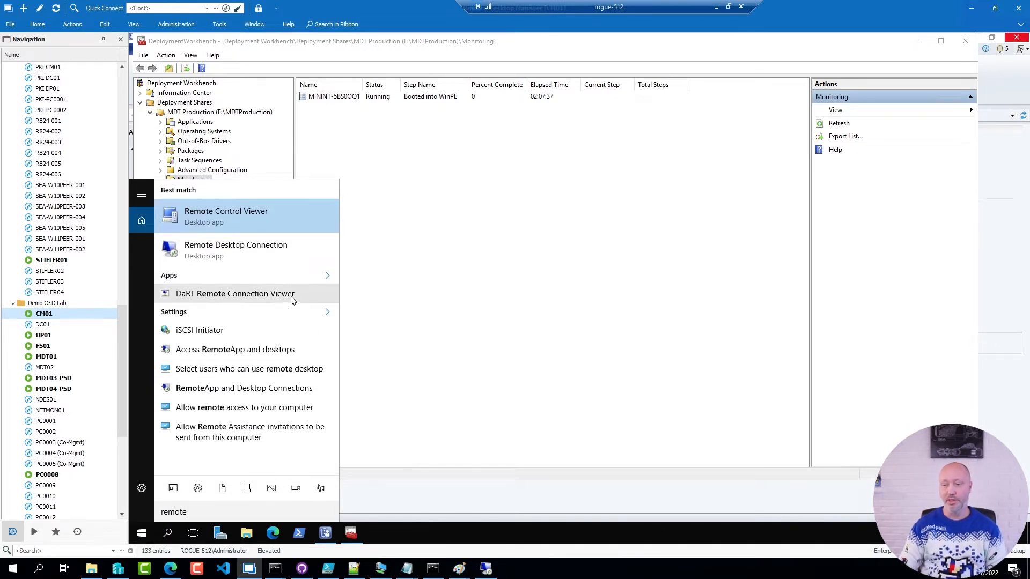
mouse_move(253, 305)
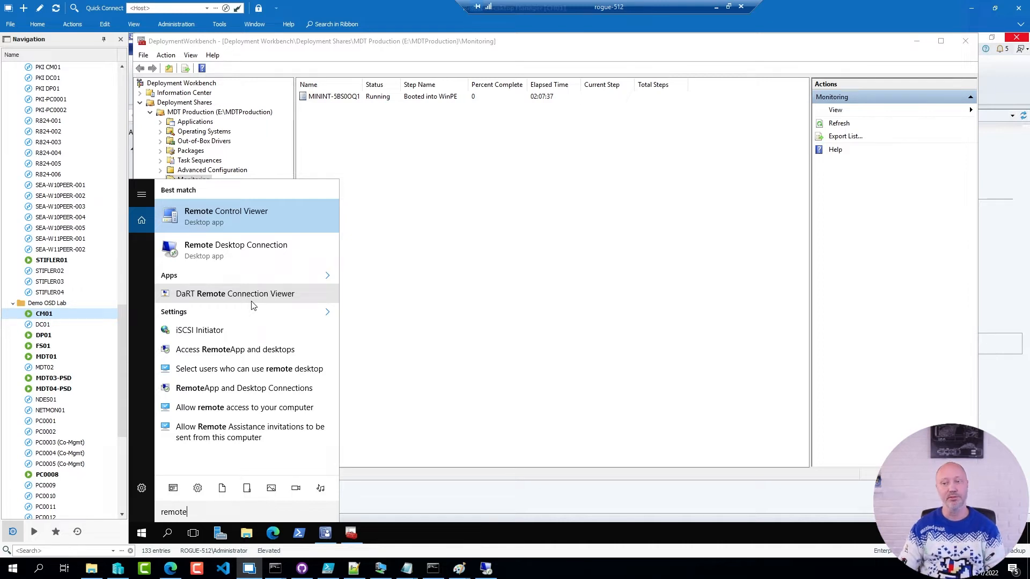
mouse_move(272, 526)
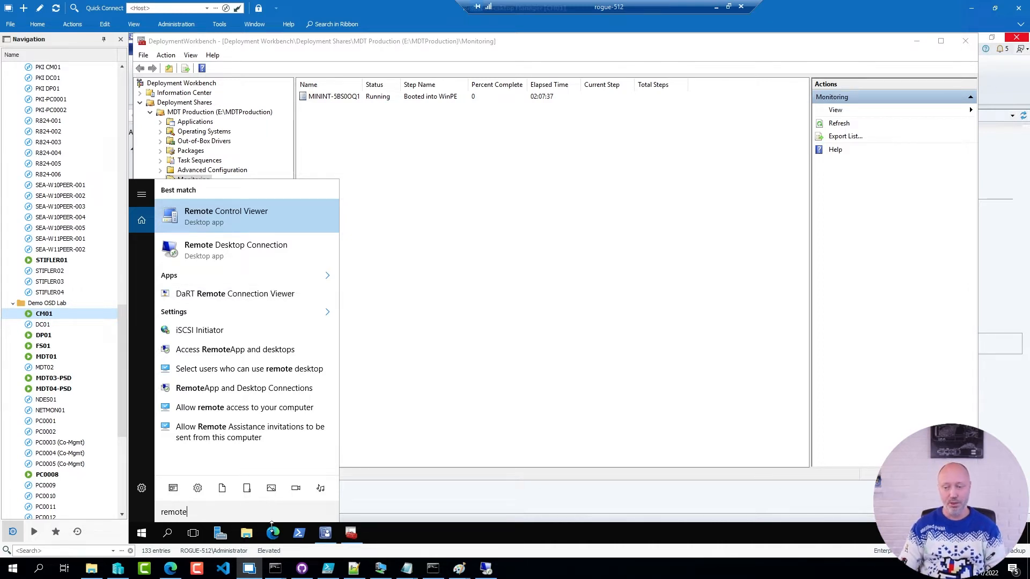
Browse to C:\Program Files\Microsoft DaRT\v10 to show Toolsx64.cab and Toolsx86.cab
click(246, 533)
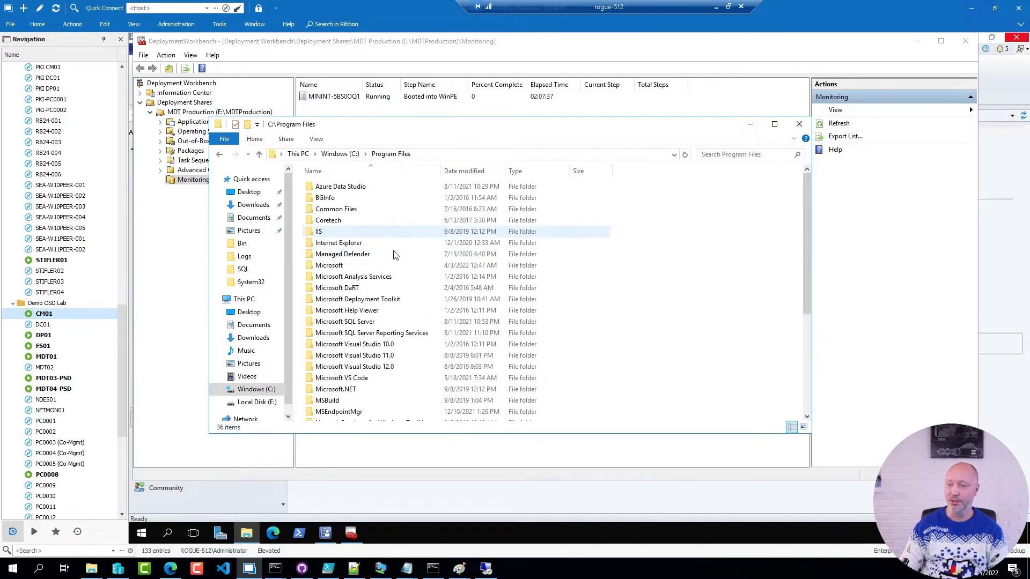
click(337, 287)
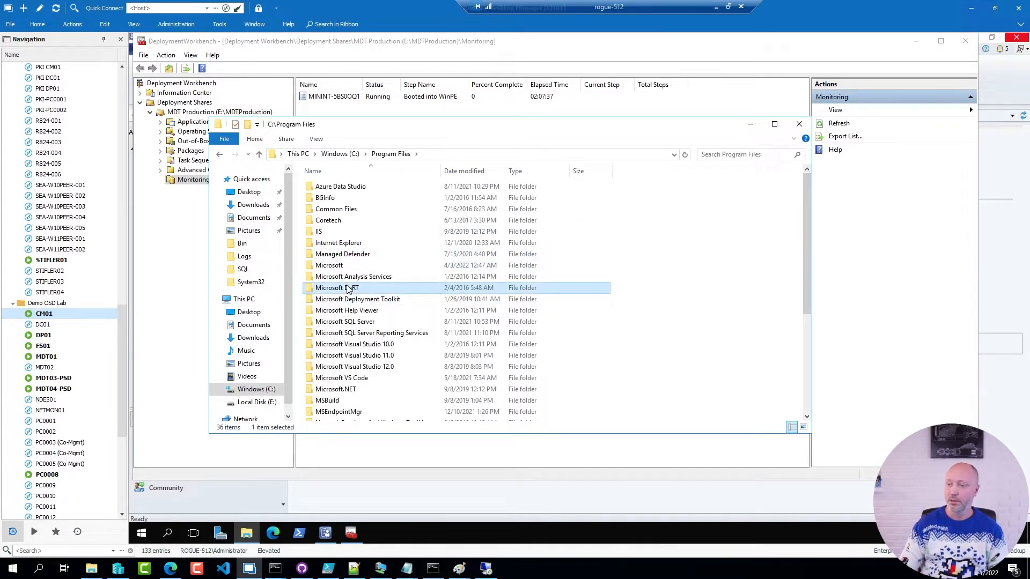
double_click(347, 288)
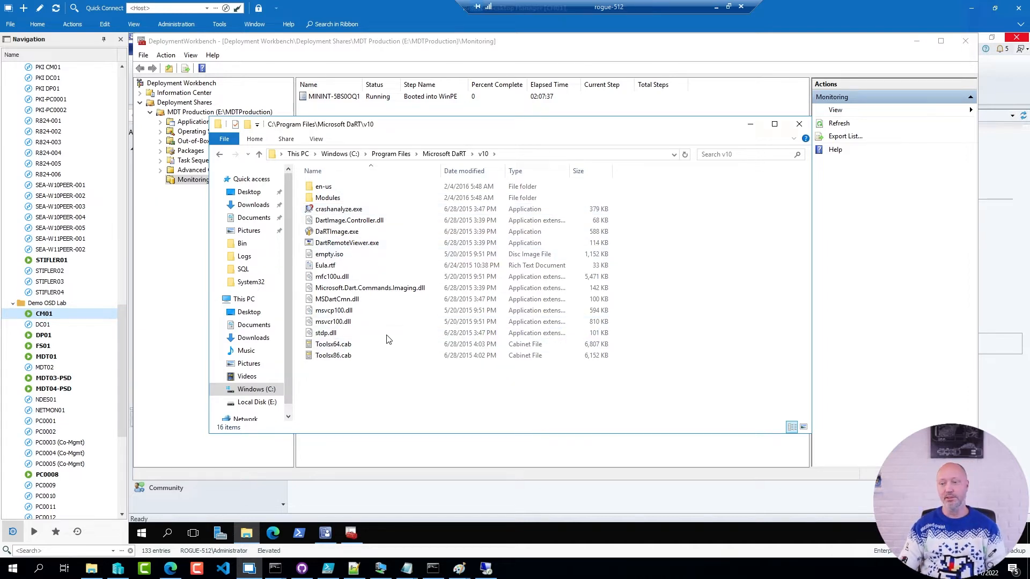
mouse_move(340, 377)
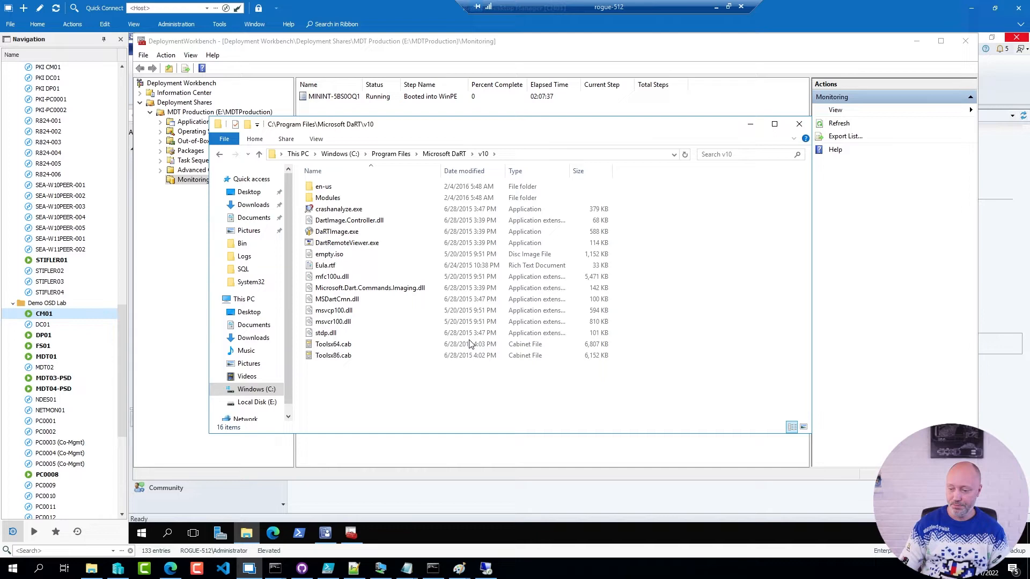
mouse_move(407, 536)
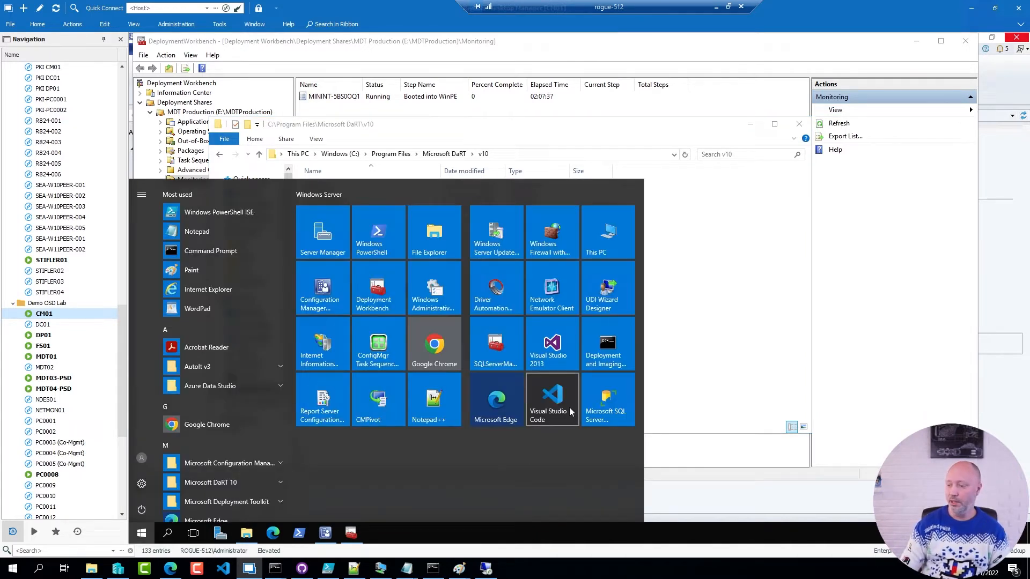
Show Add-DaRTtoBootImage.ps1 maximized and highlight the sample files path and site code variables
click(552, 399)
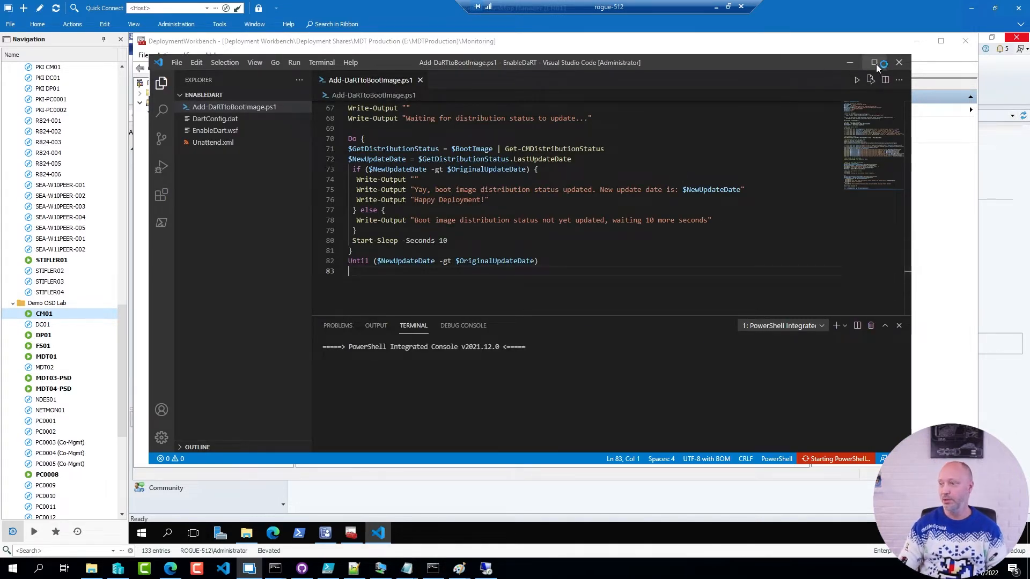
click(874, 62)
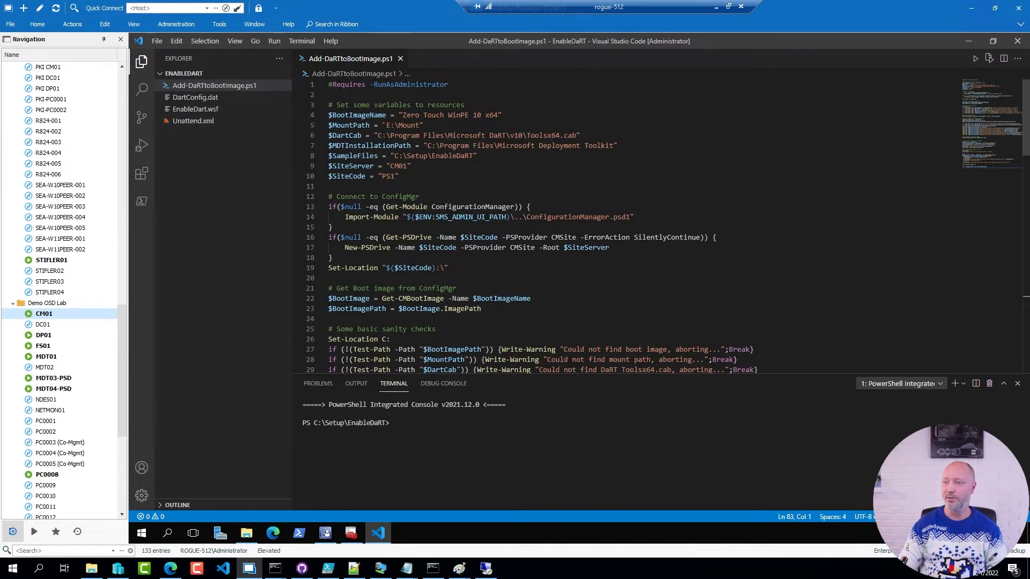
double_click(405, 125)
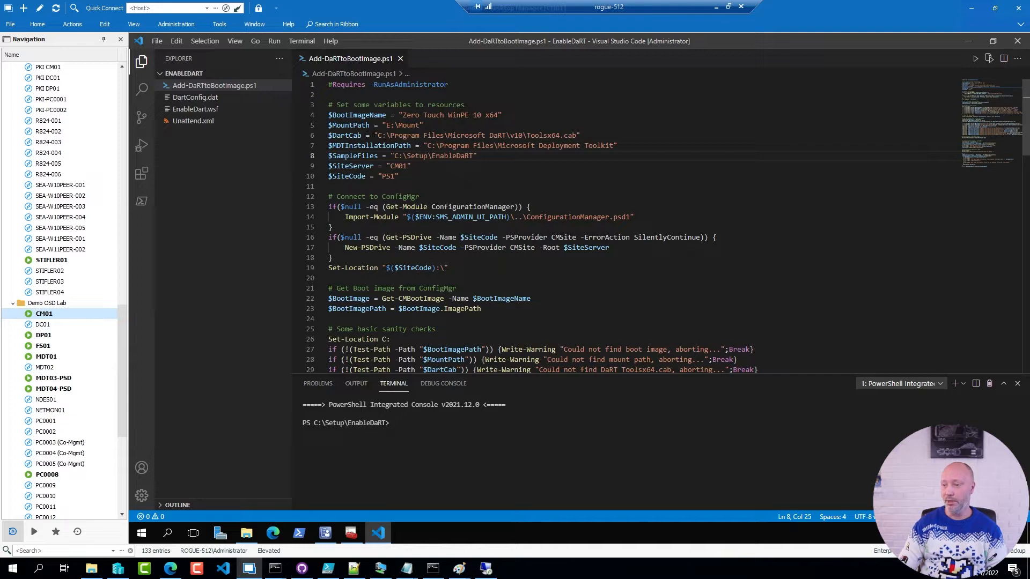
double_click(475, 135)
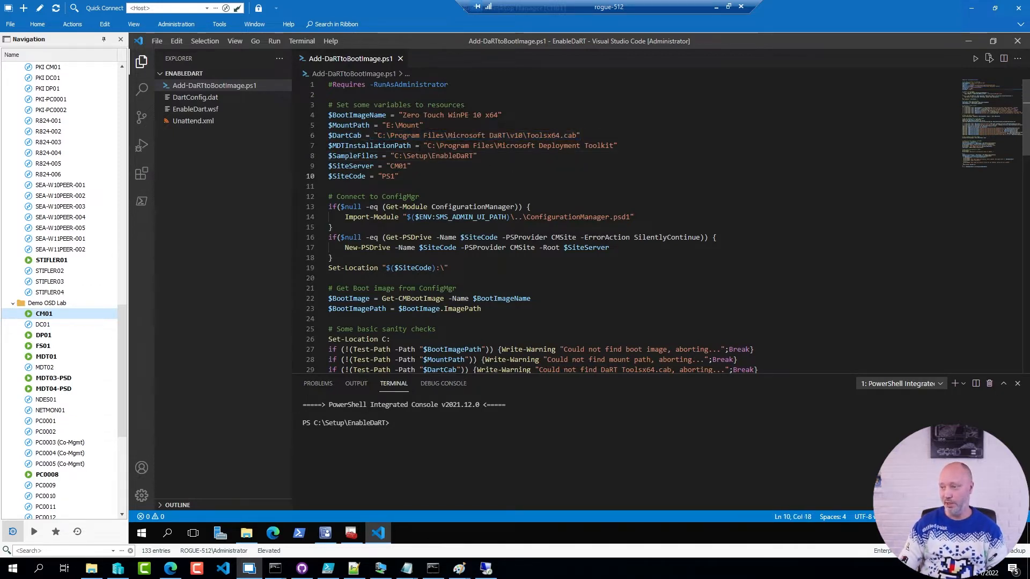
double_click(518, 145)
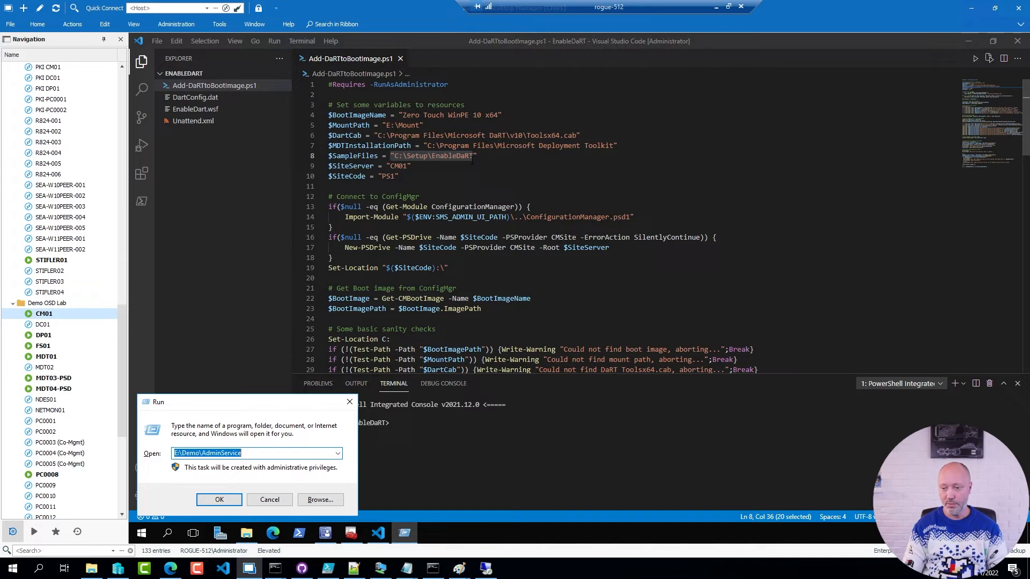
Open the C:\Setup\EnableDaRT folder and select Unattend.xml
click(219, 500)
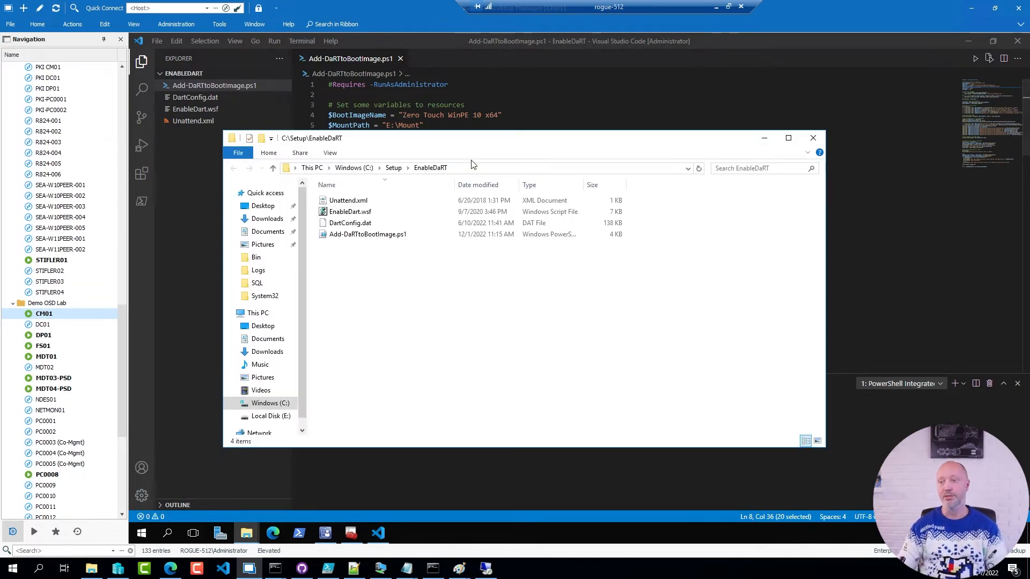
mouse_move(524, 266)
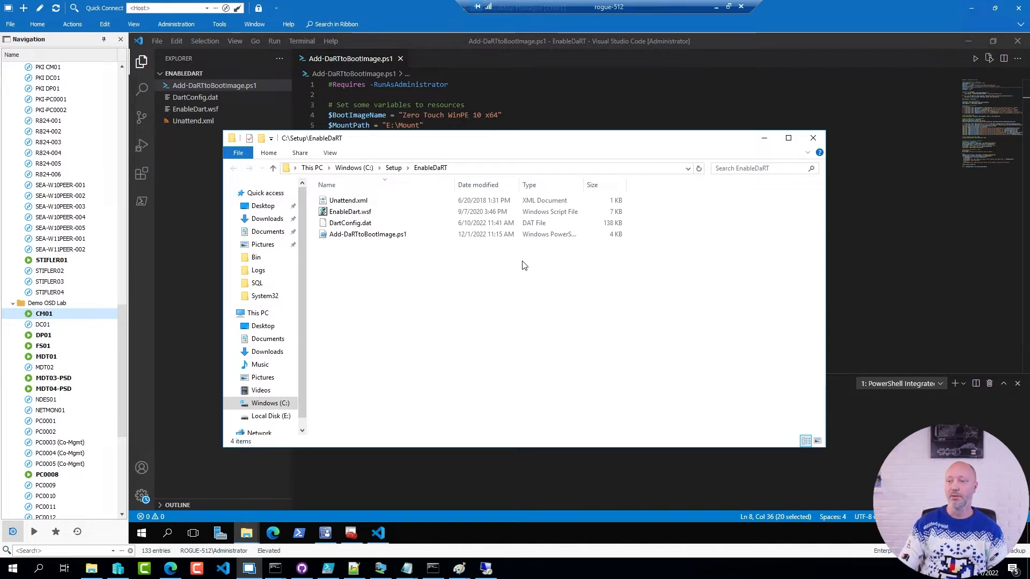
mouse_move(522, 295)
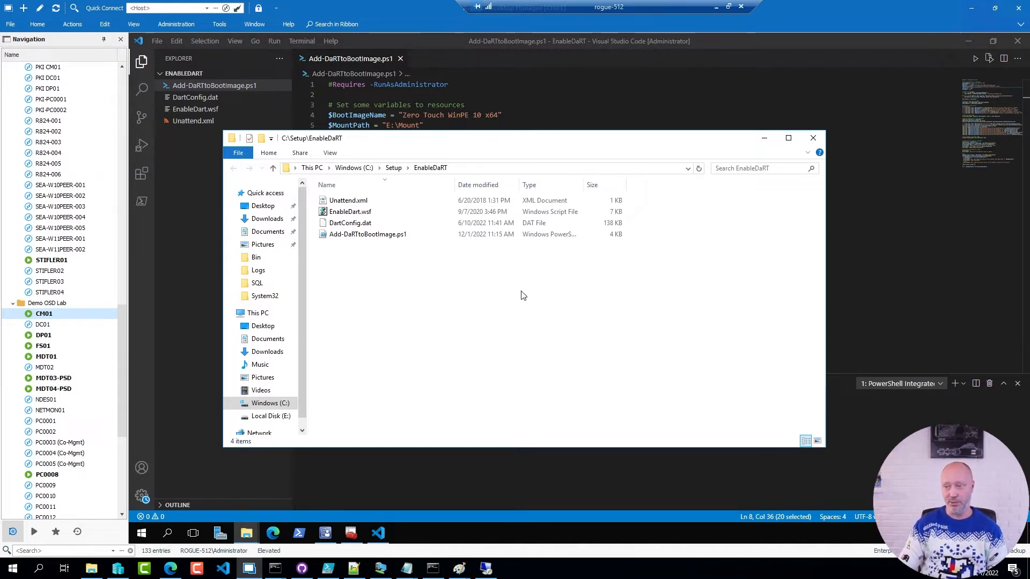
click(349, 223)
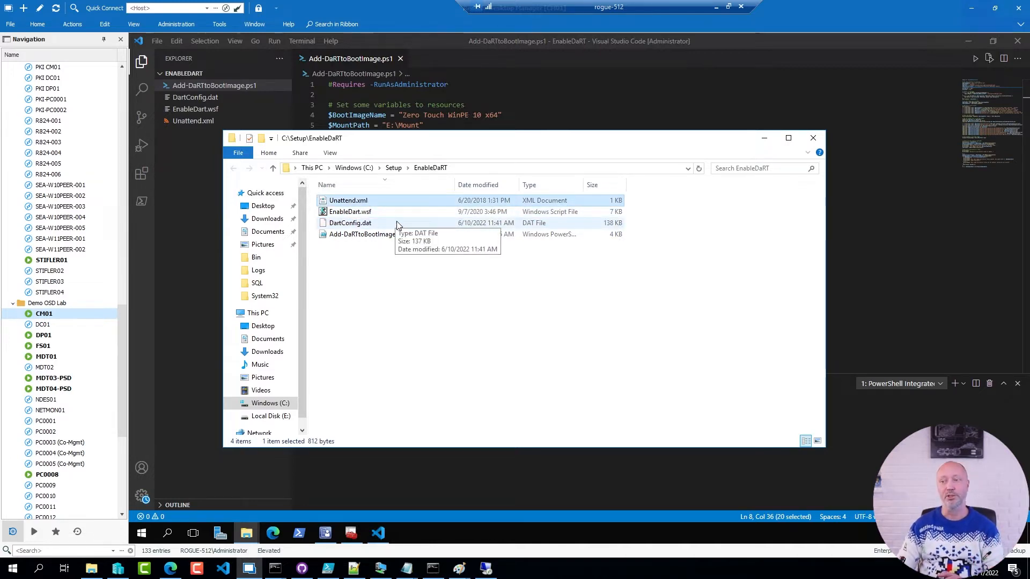
mouse_move(414, 291)
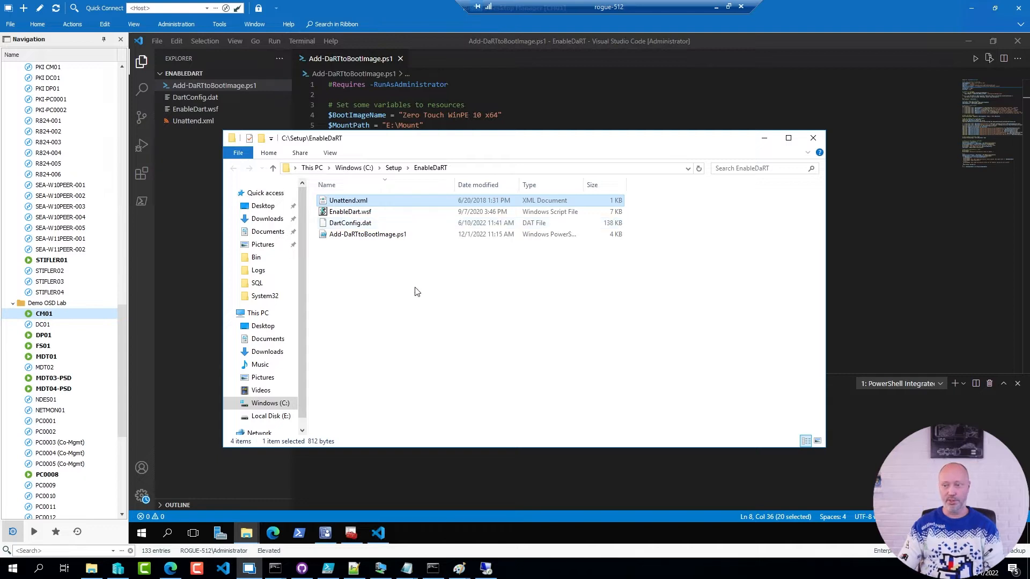
mouse_move(372, 236)
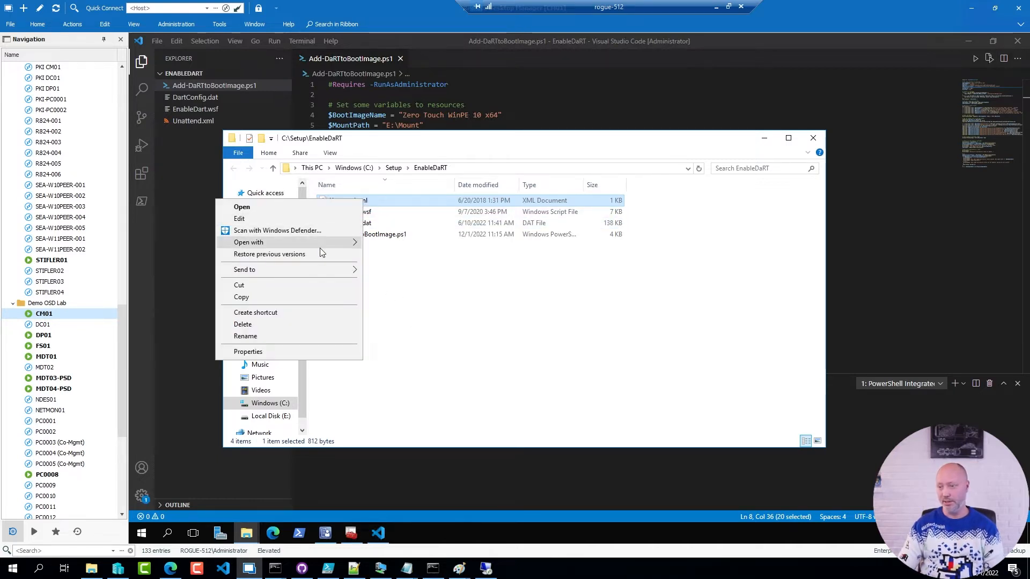
Inspect Unattend.xml's Start DaRT wscript command in Notepad++, then close the file
click(242, 207)
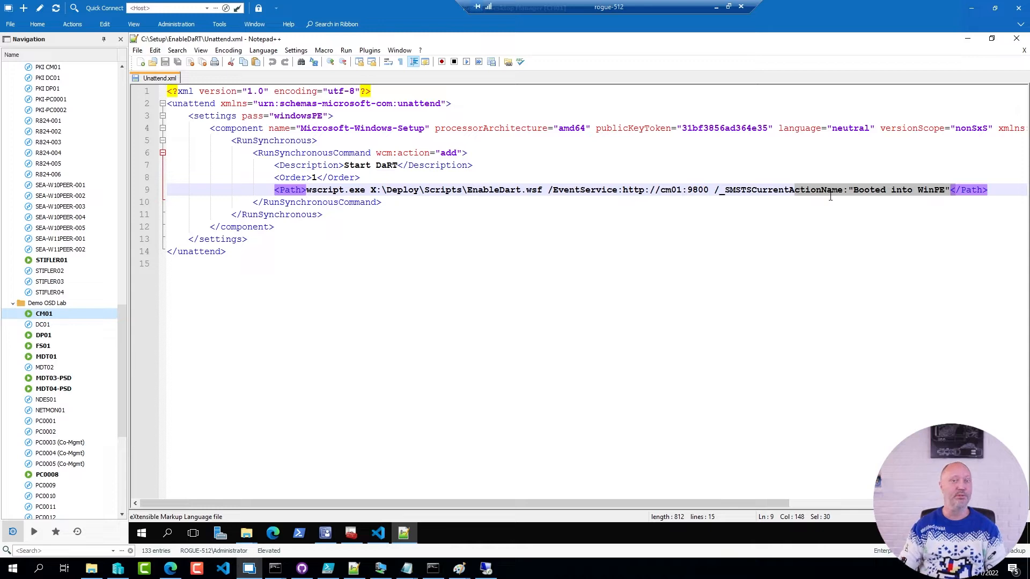
mouse_move(852, 266)
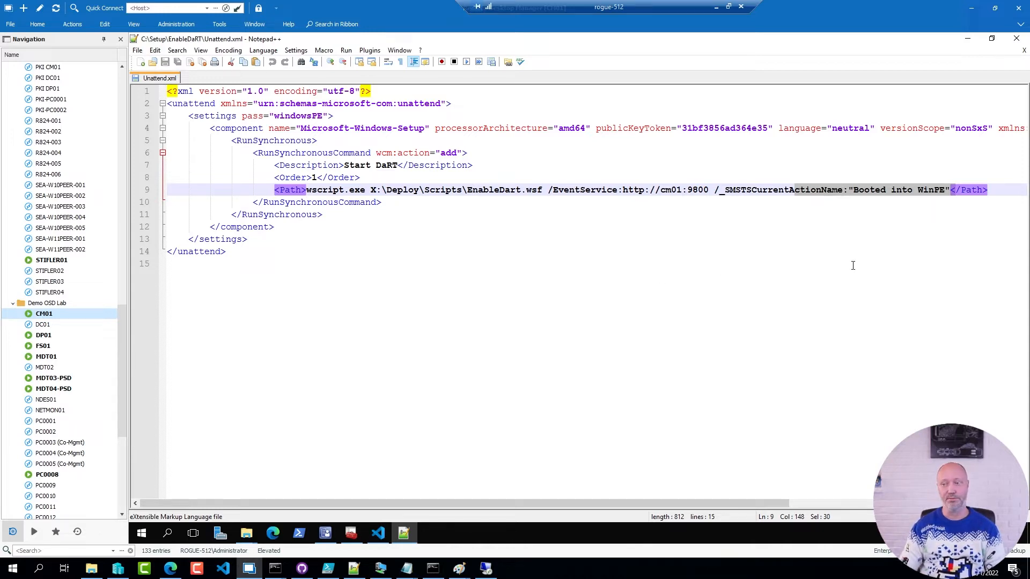
mouse_move(740, 302)
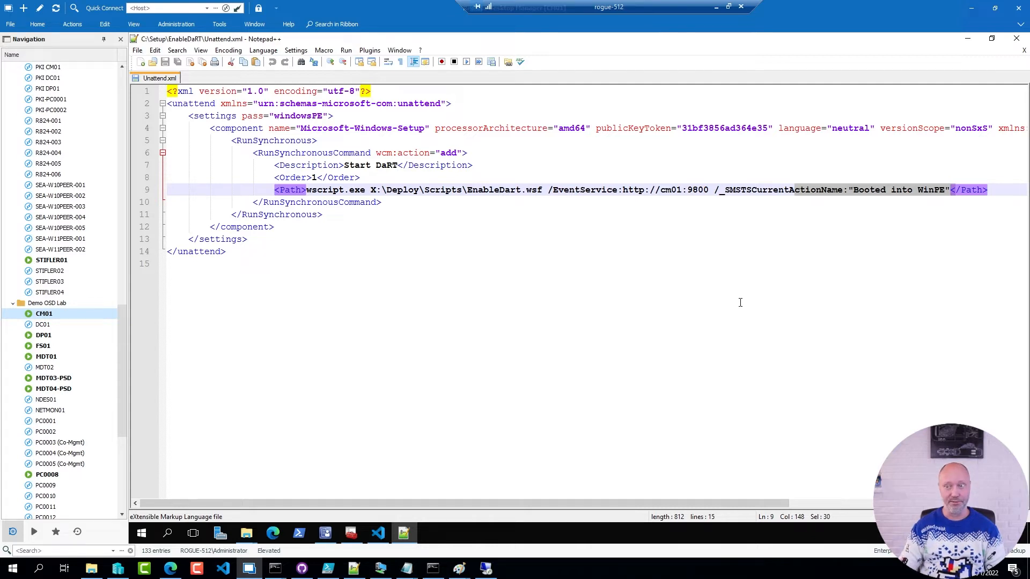
click(1023, 50)
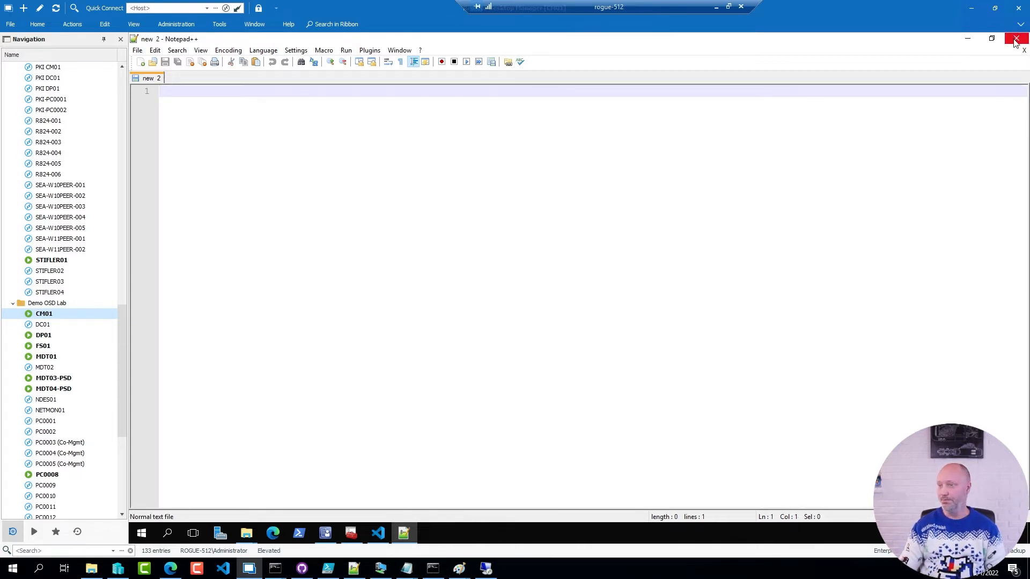
Close Notepad++ and select Zero Touch WinPE 10 x64 under Software Library Boot Images
click(1014, 38)
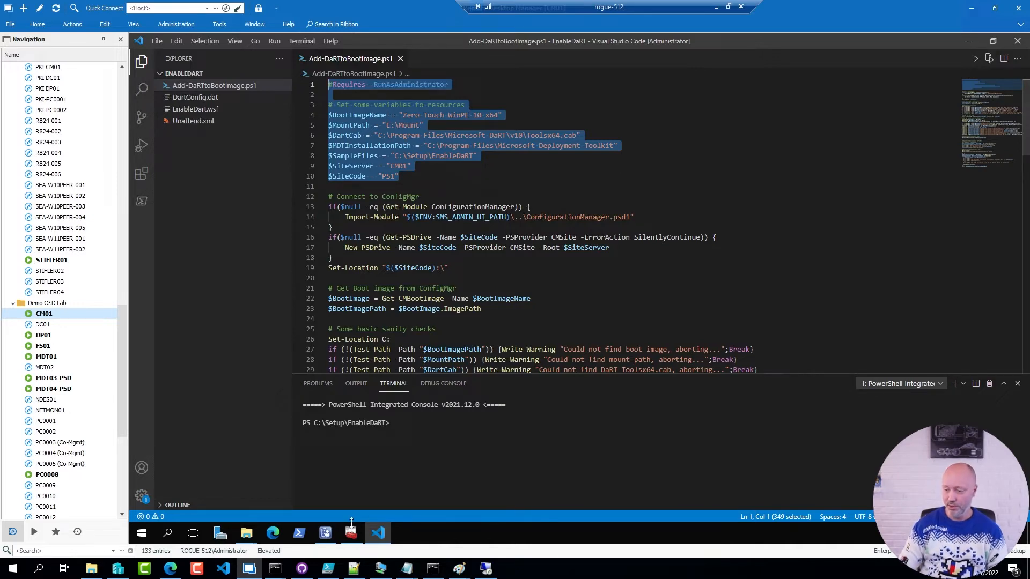
click(325, 533)
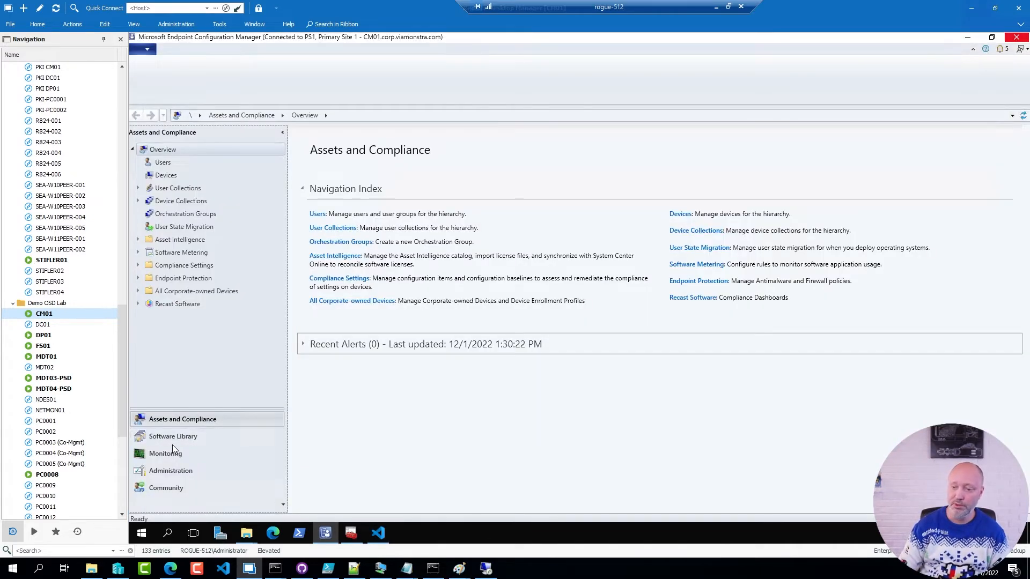
click(172, 436)
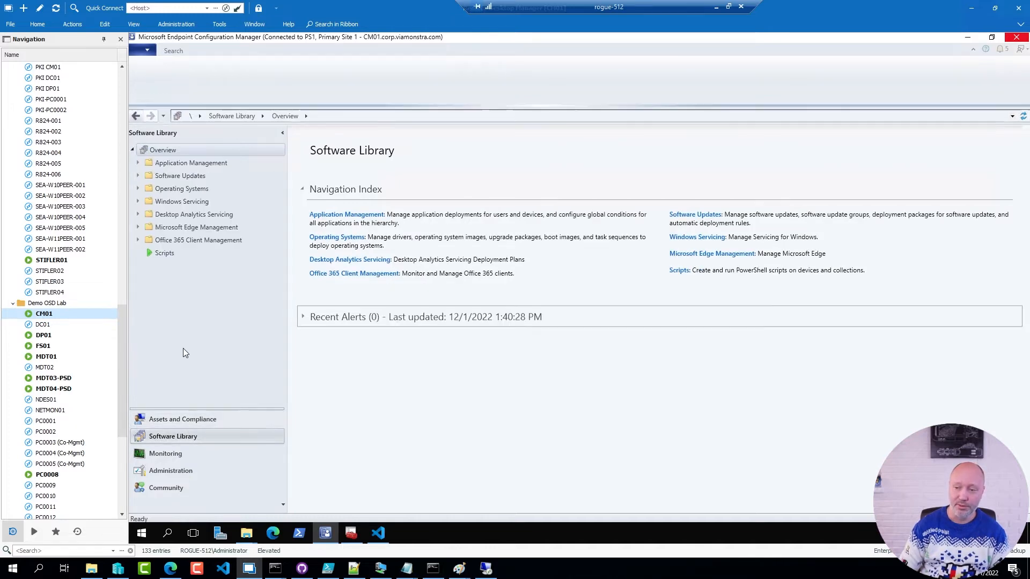
click(138, 188)
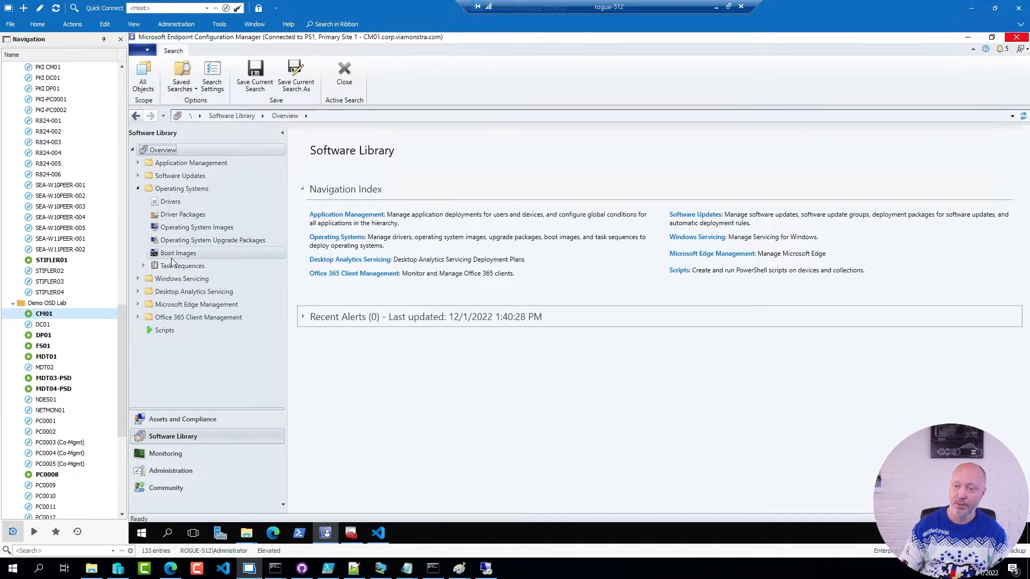
click(178, 253)
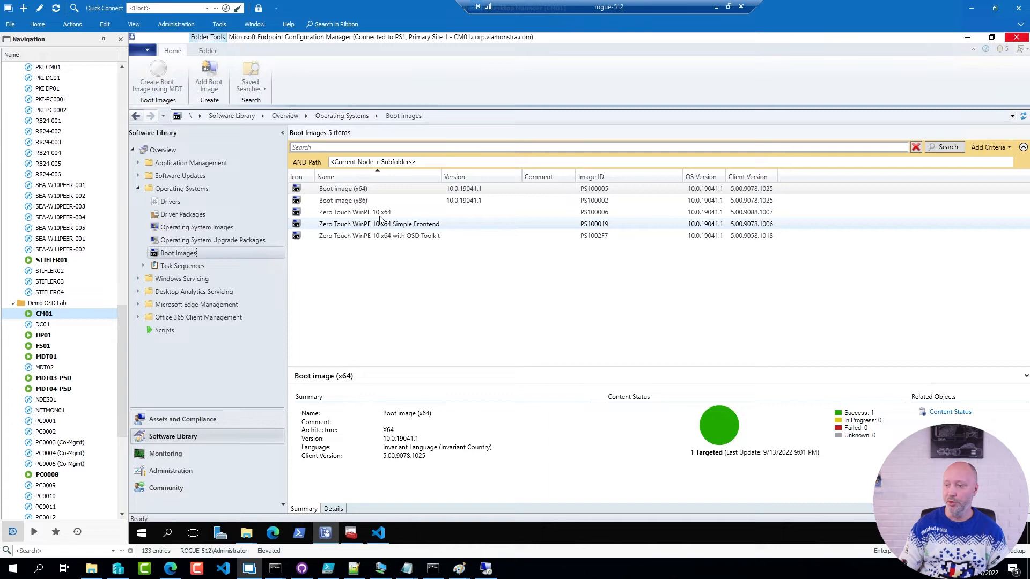
click(355, 212)
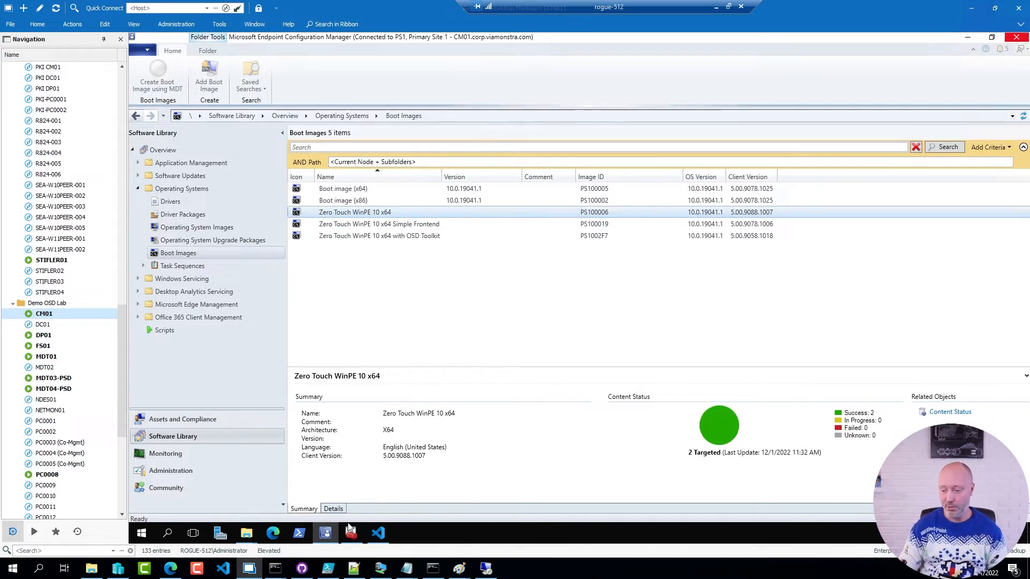
click(377, 532)
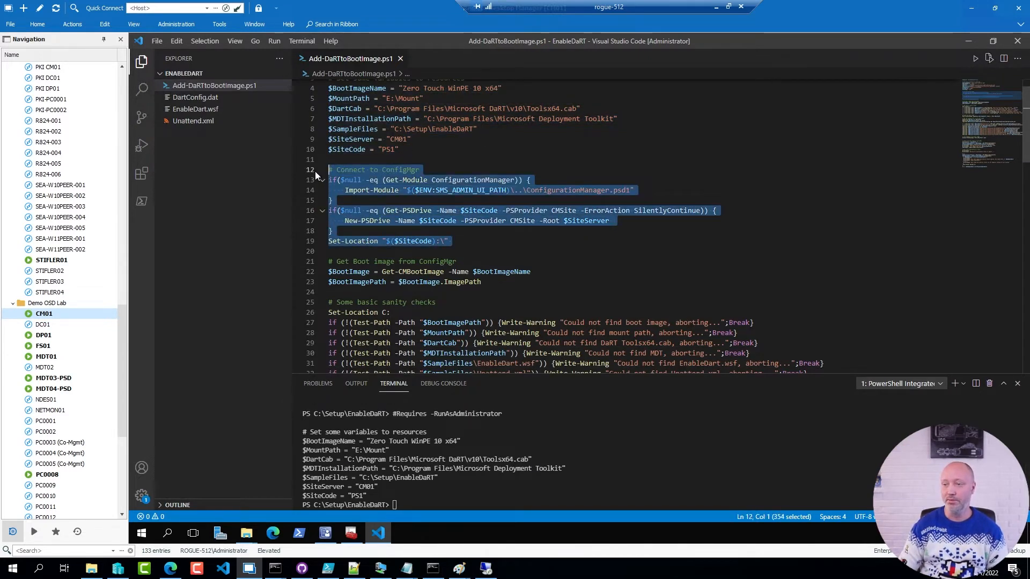
mouse_move(367, 220)
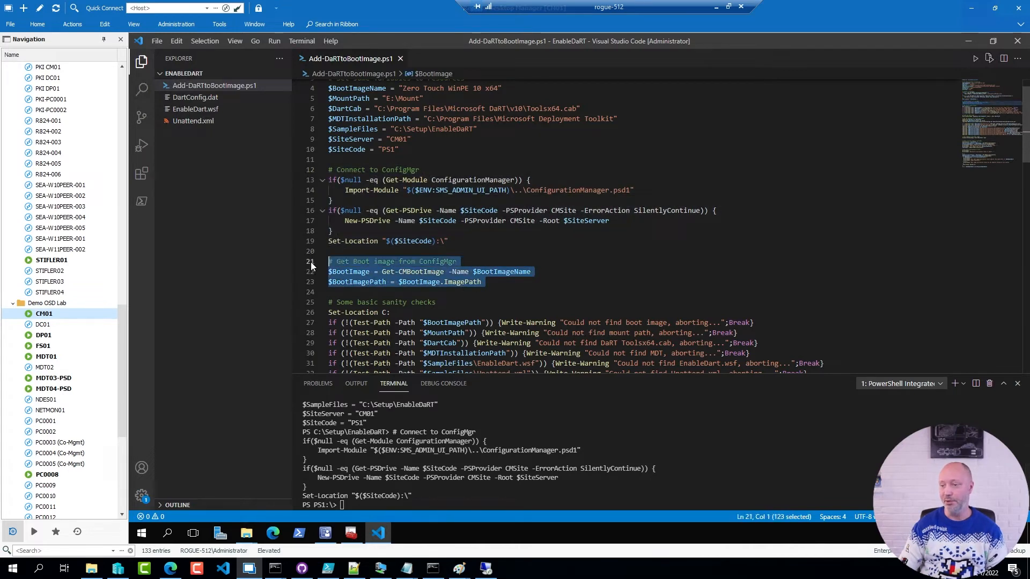
Run the boot image lookup and sanity-check script blocks with F8
key(F8)
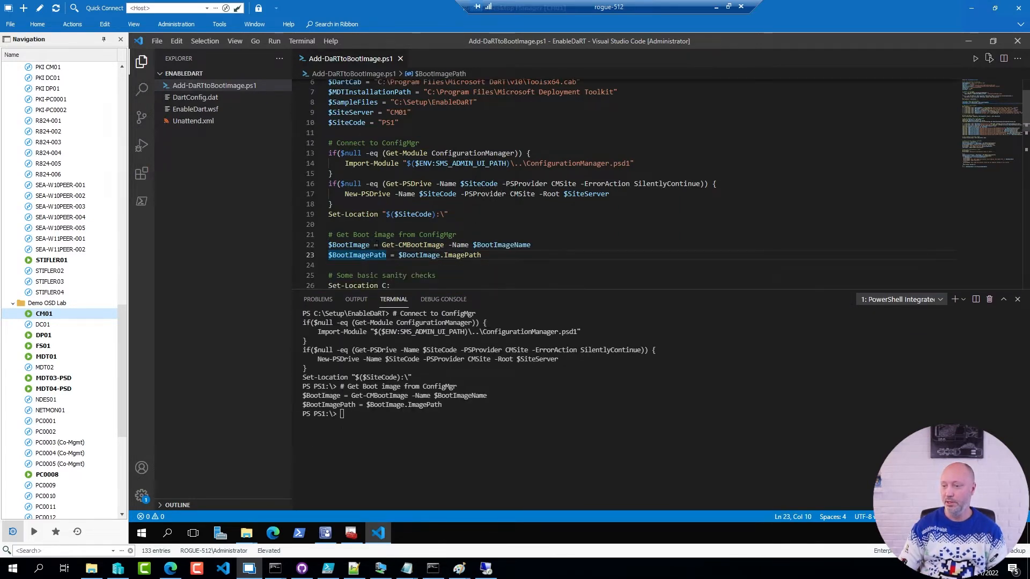
double_click(349, 245)
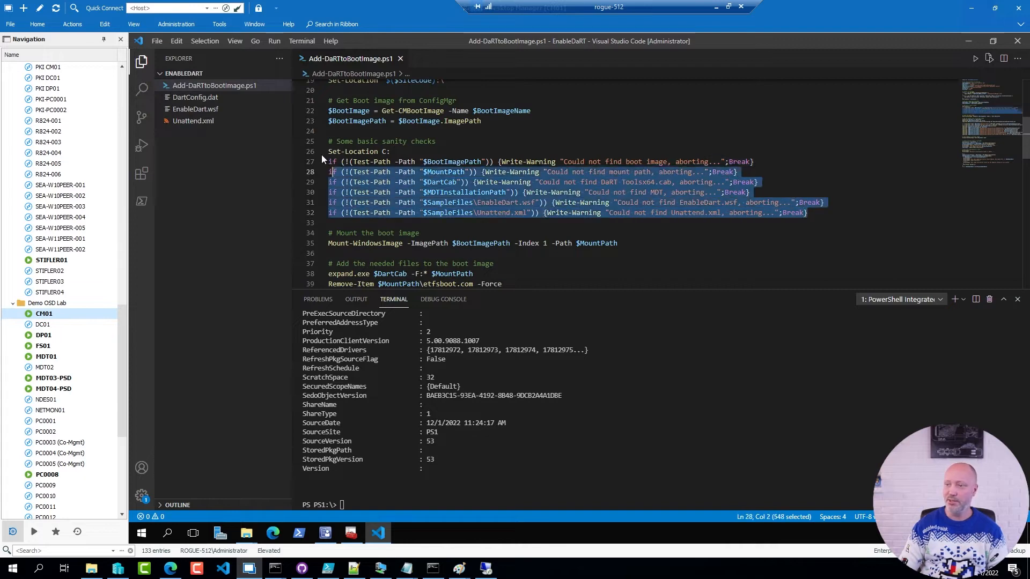
key(F8)
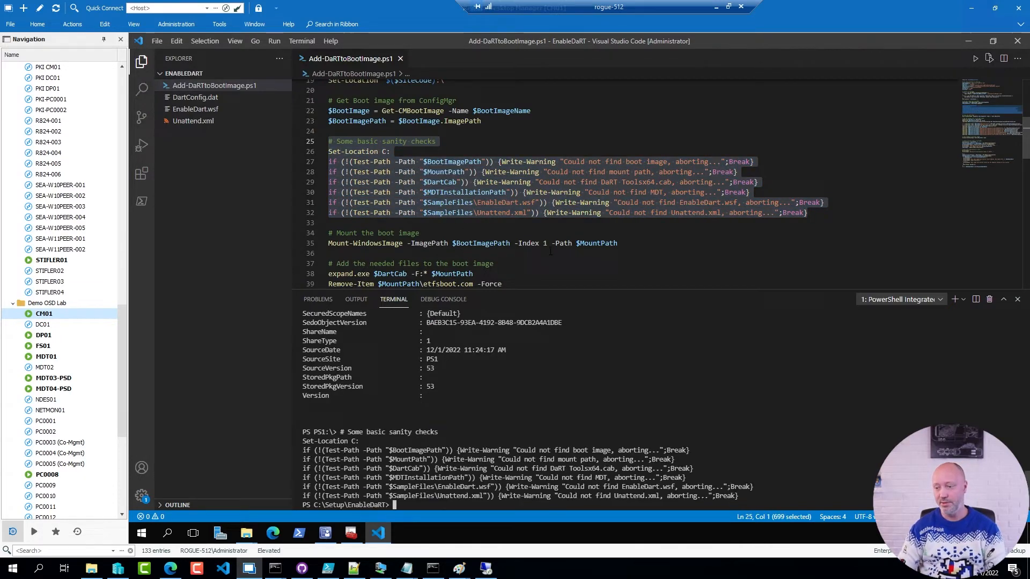
scroll(down, 3)
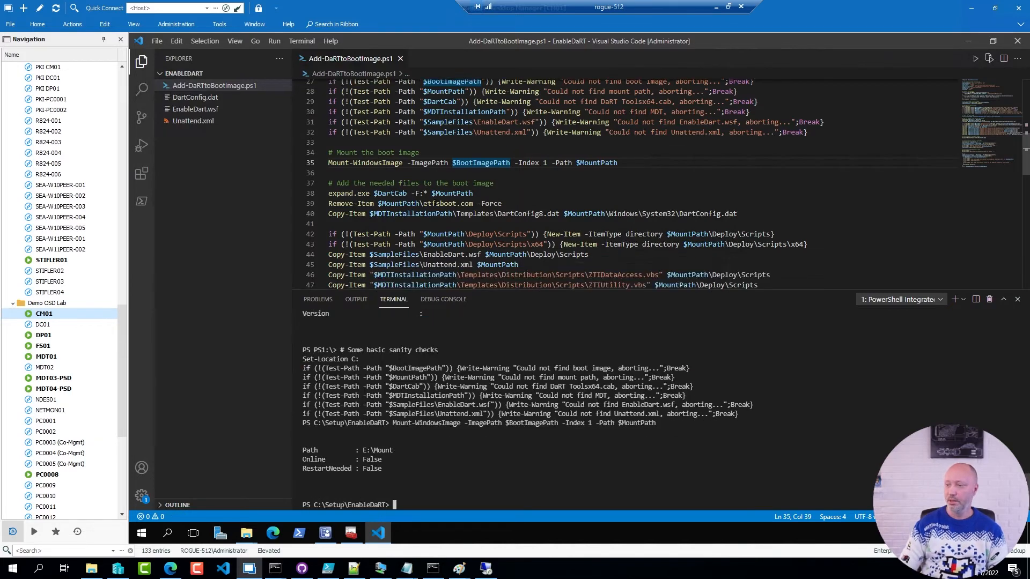
Scroll the script to the Mount-WindowsImage and add-files sections
scroll(down, 3)
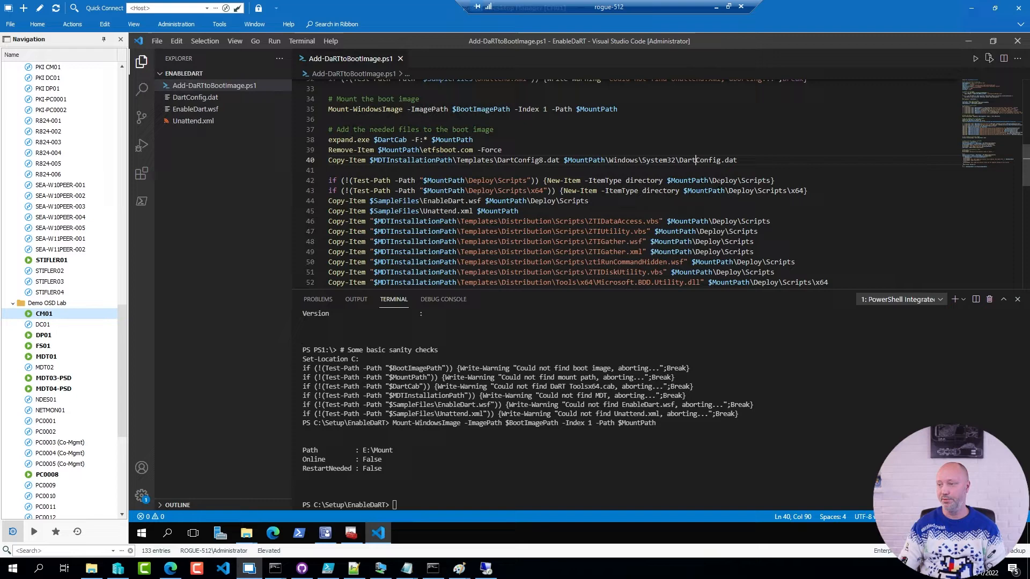
scroll(down, 3)
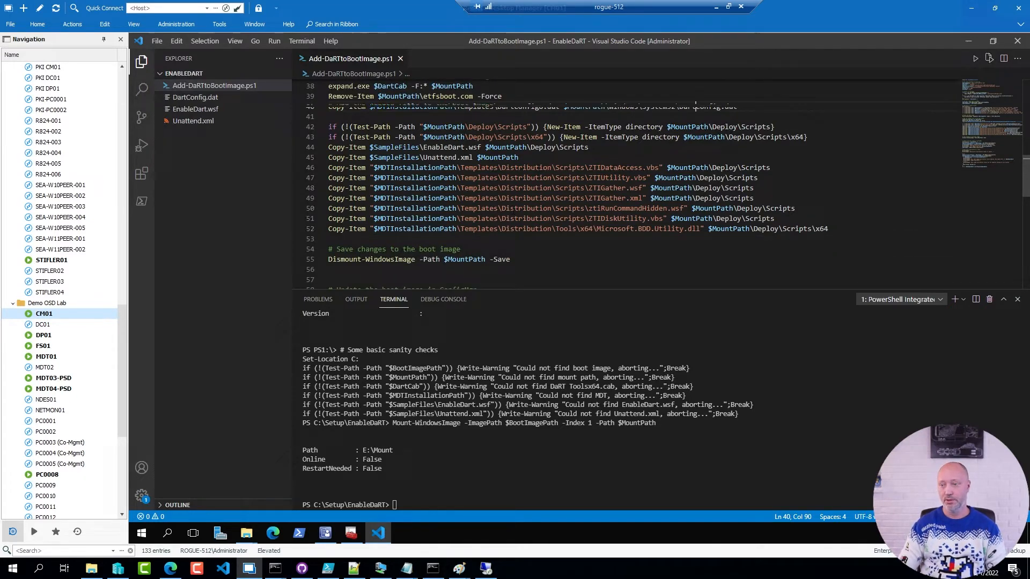
scroll(up, 3)
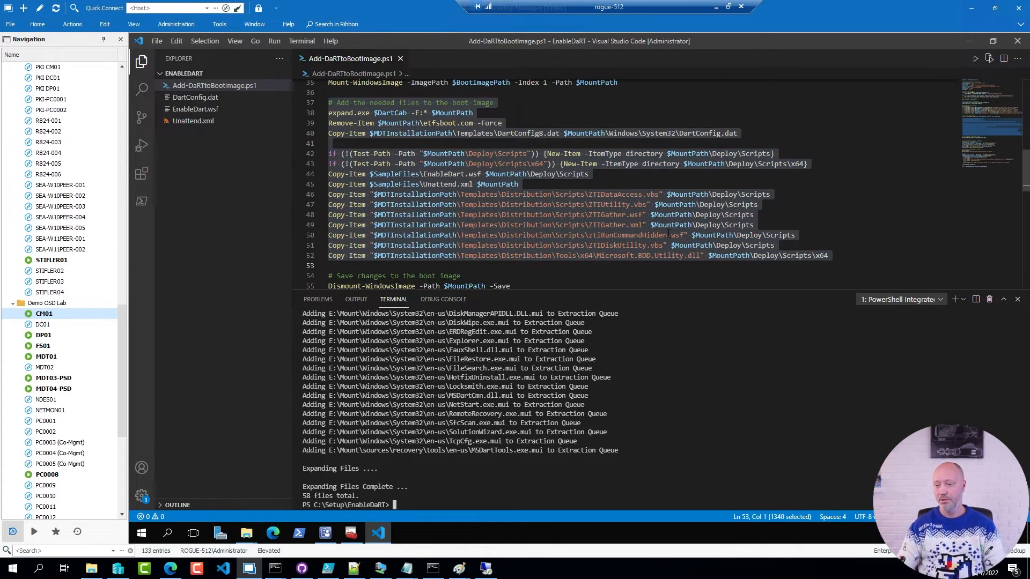
mouse_move(246, 532)
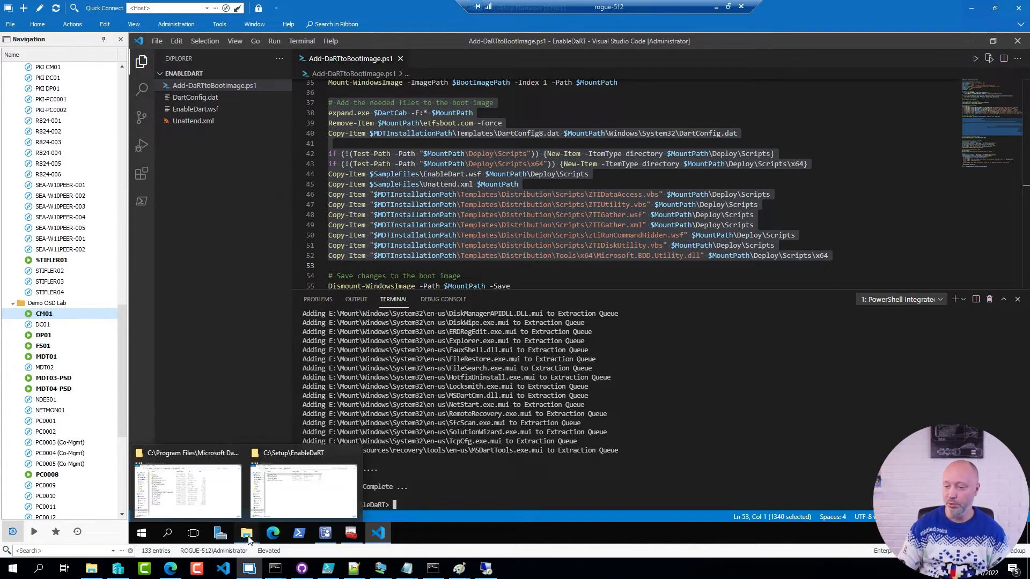
click(187, 489)
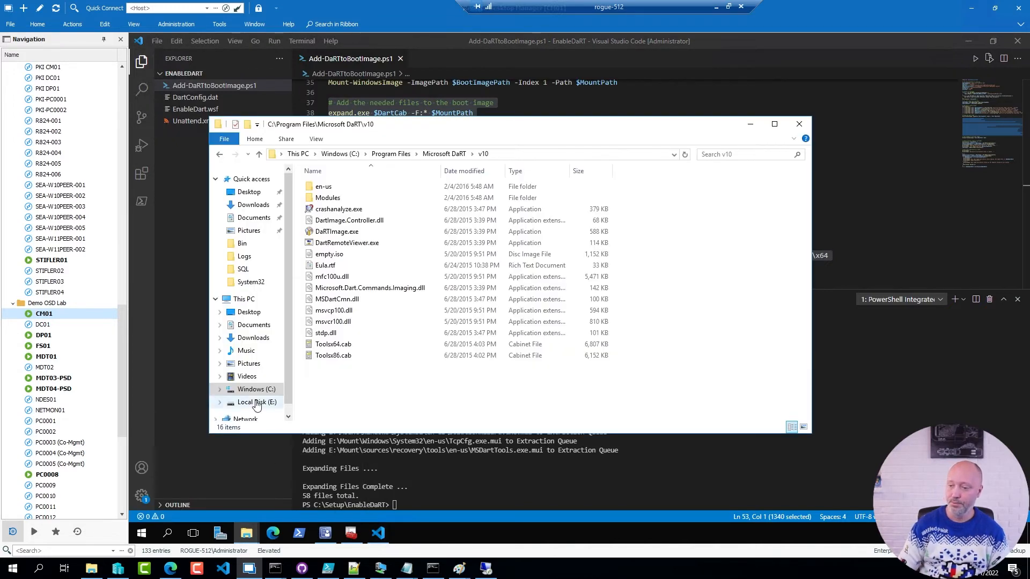
click(256, 402)
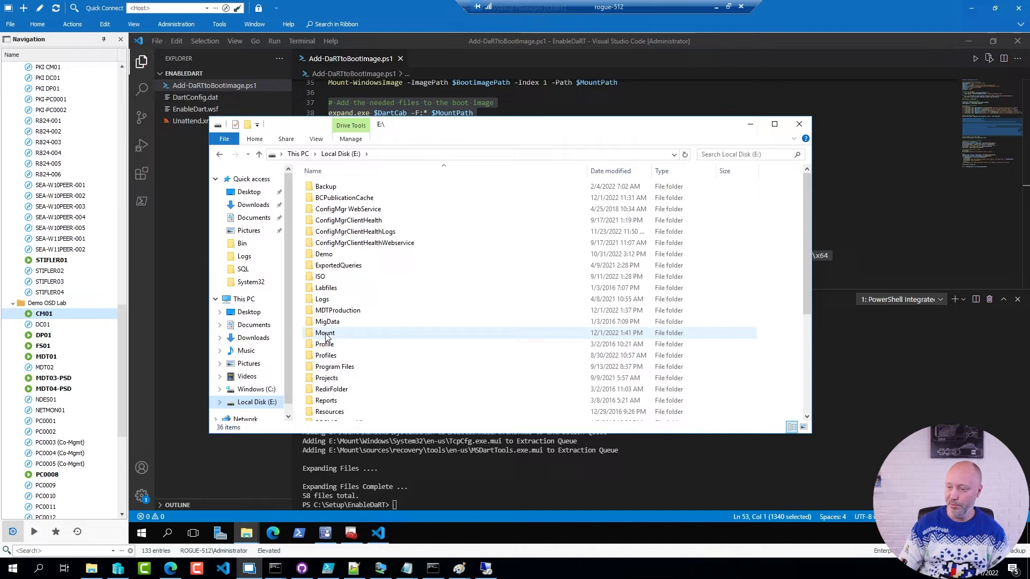
double_click(325, 333)
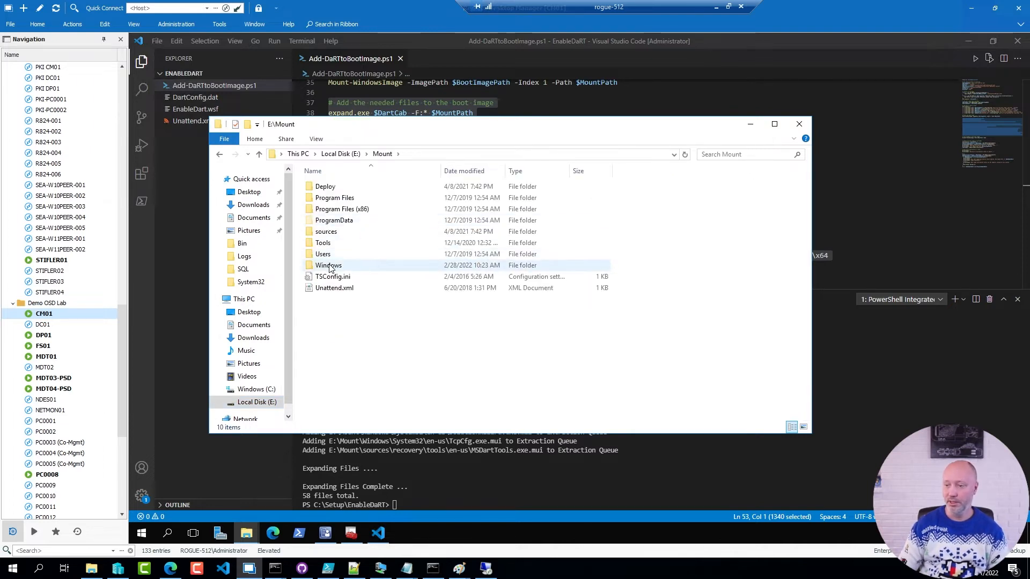
click(334, 288)
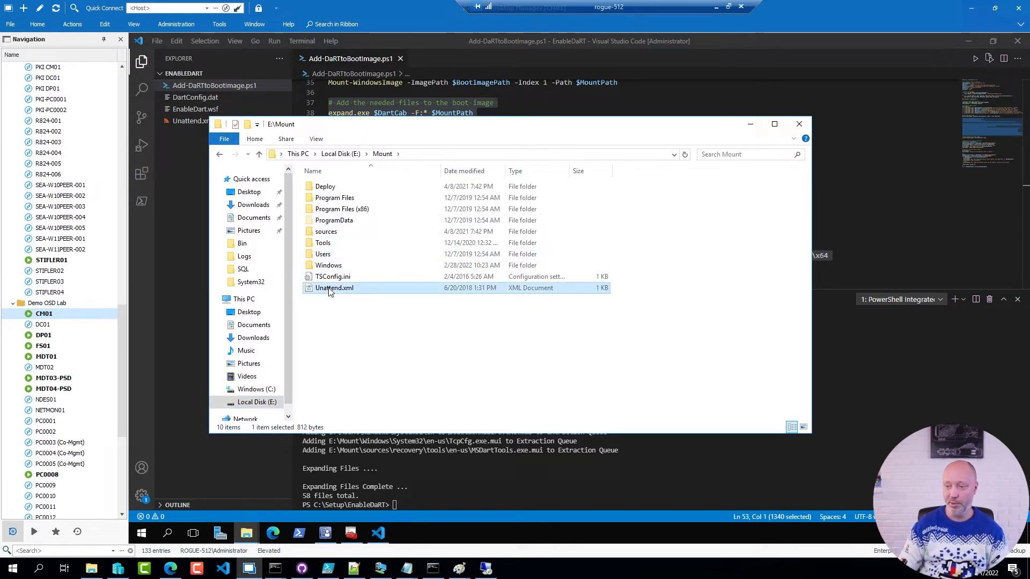
click(329, 264)
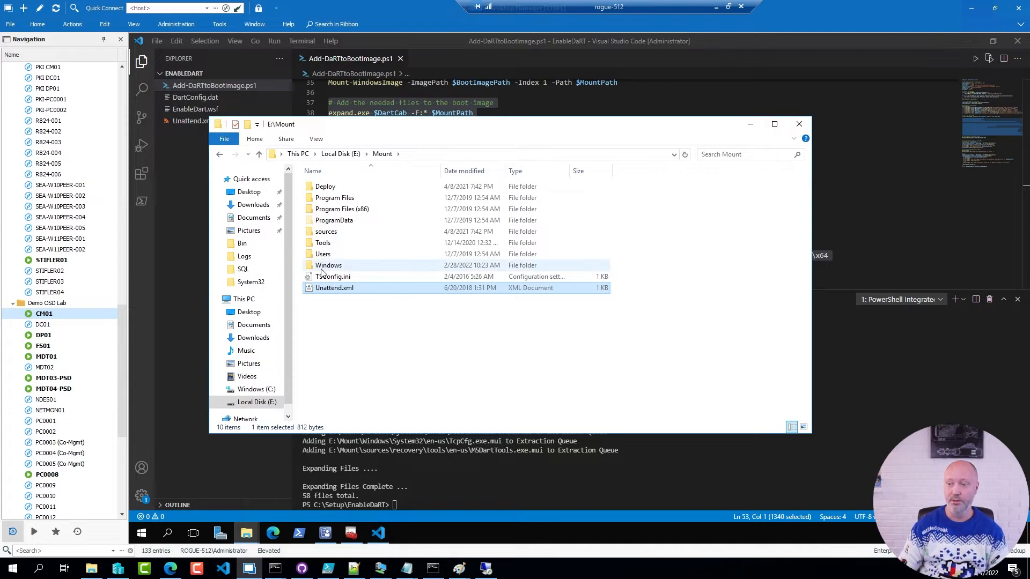
double_click(328, 265)
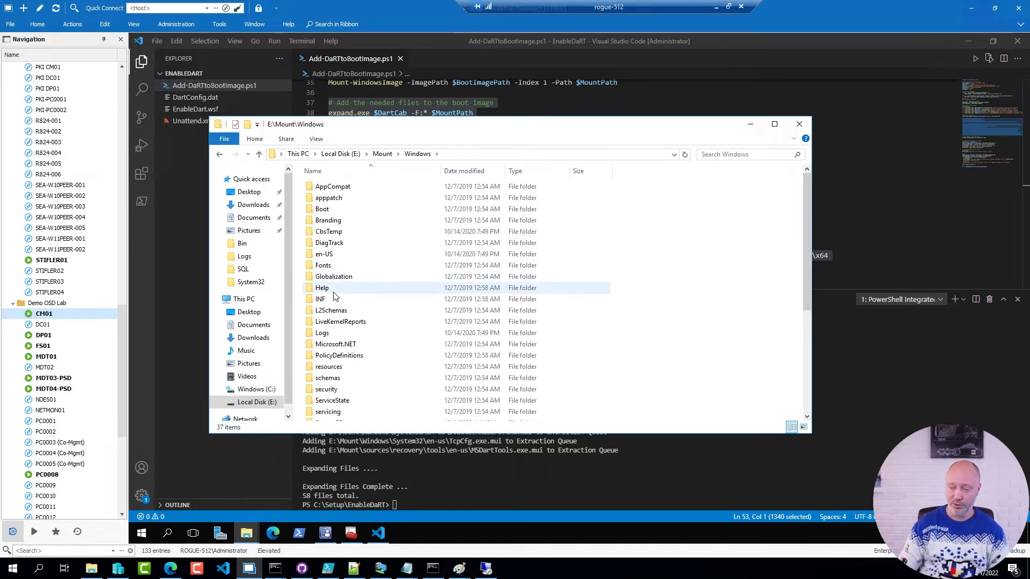
double_click(250, 282)
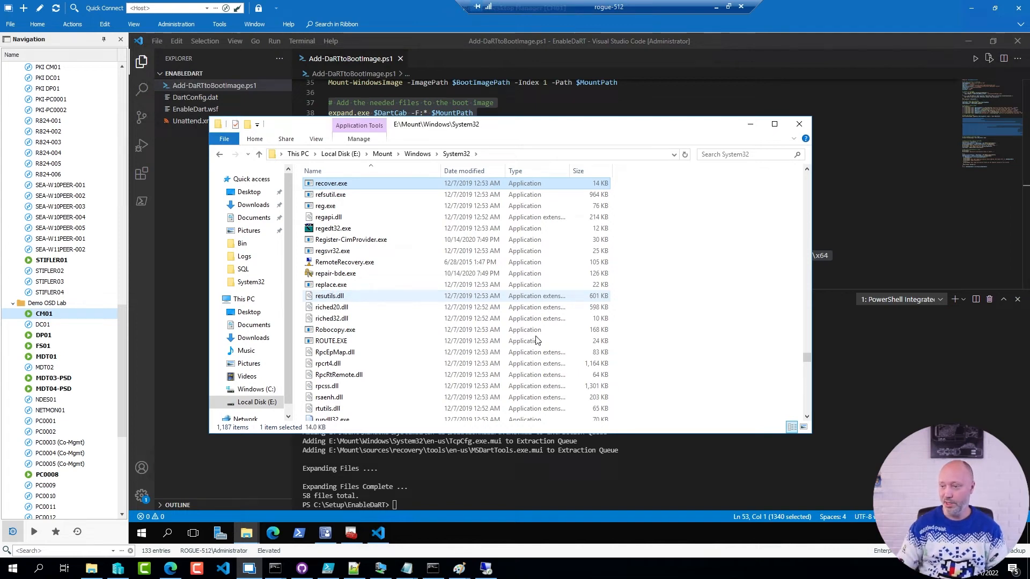
click(344, 262)
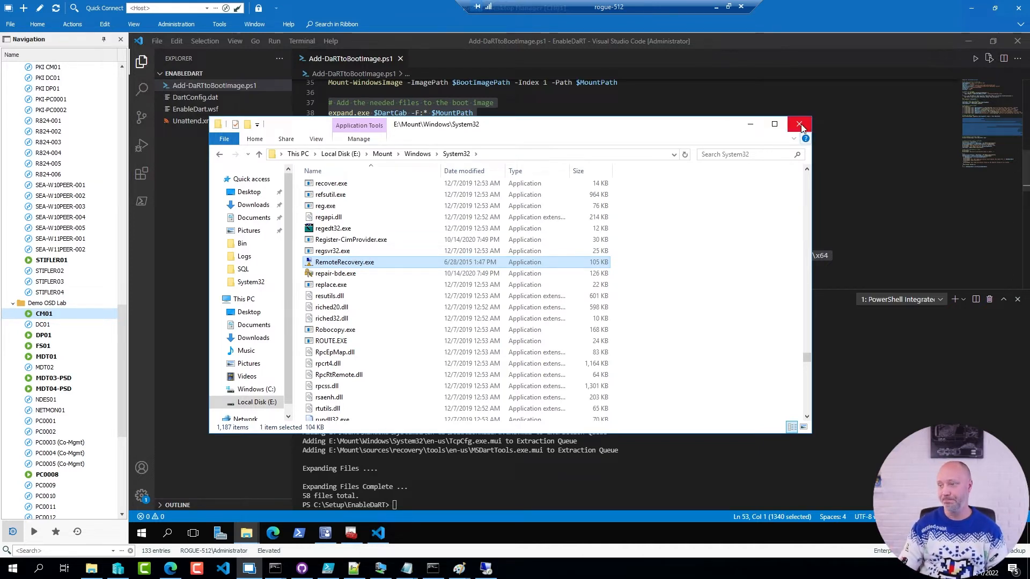
click(800, 124)
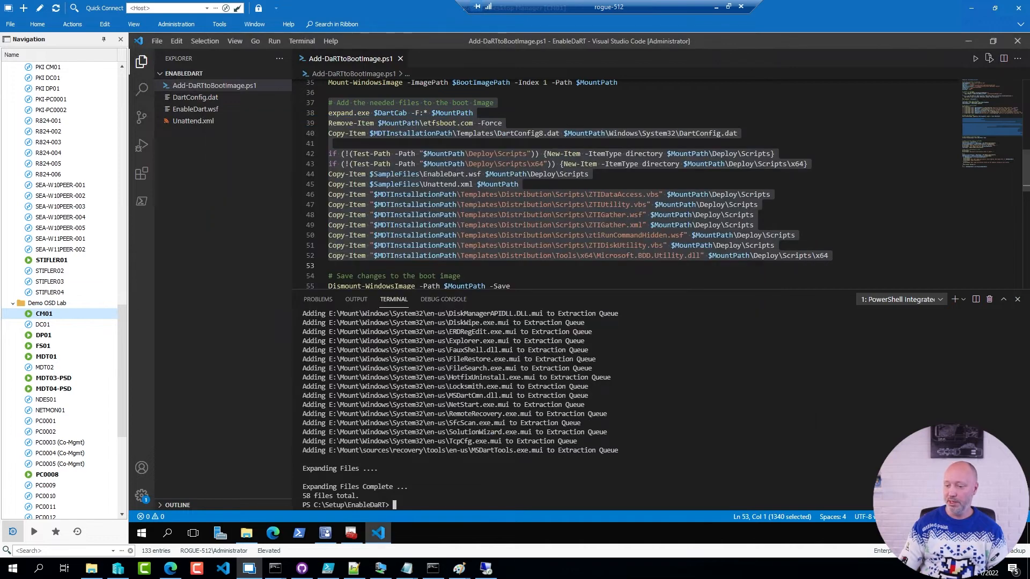
Run Dismount-WindowsImage -Save to commit changes and unmount the boot image from E:\Mount
right_click(219, 533)
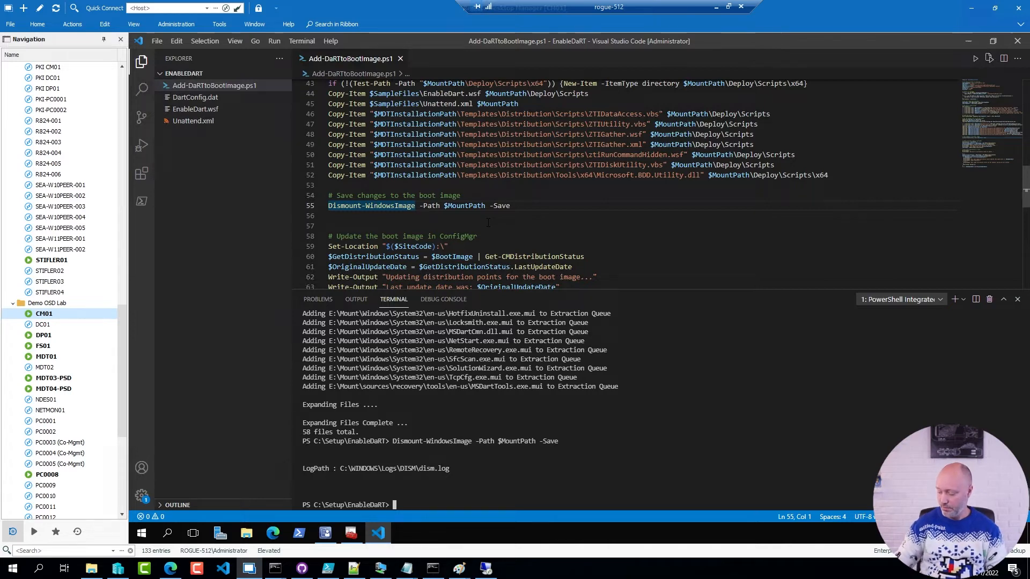
scroll(down, 3)
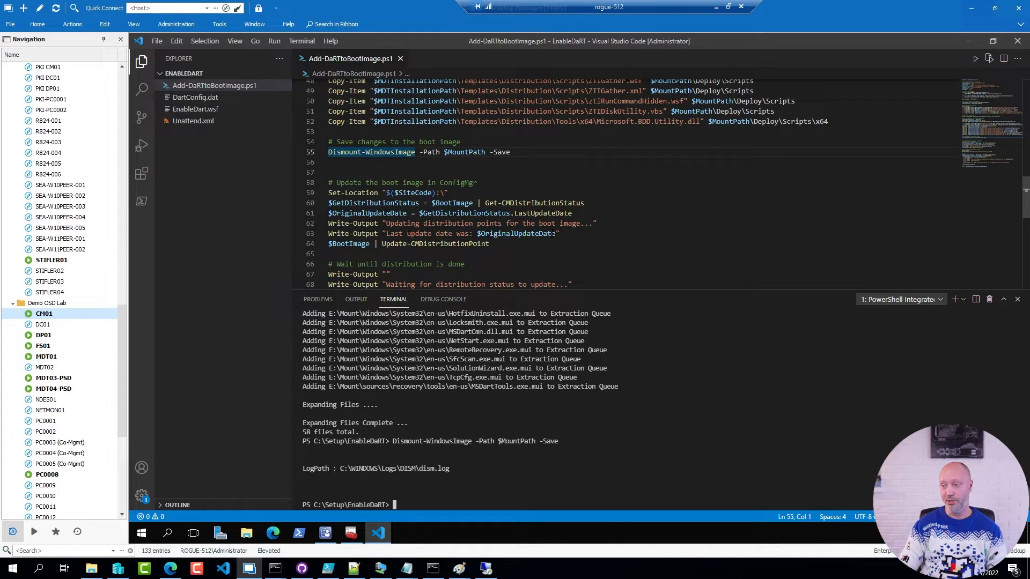
click(332, 253)
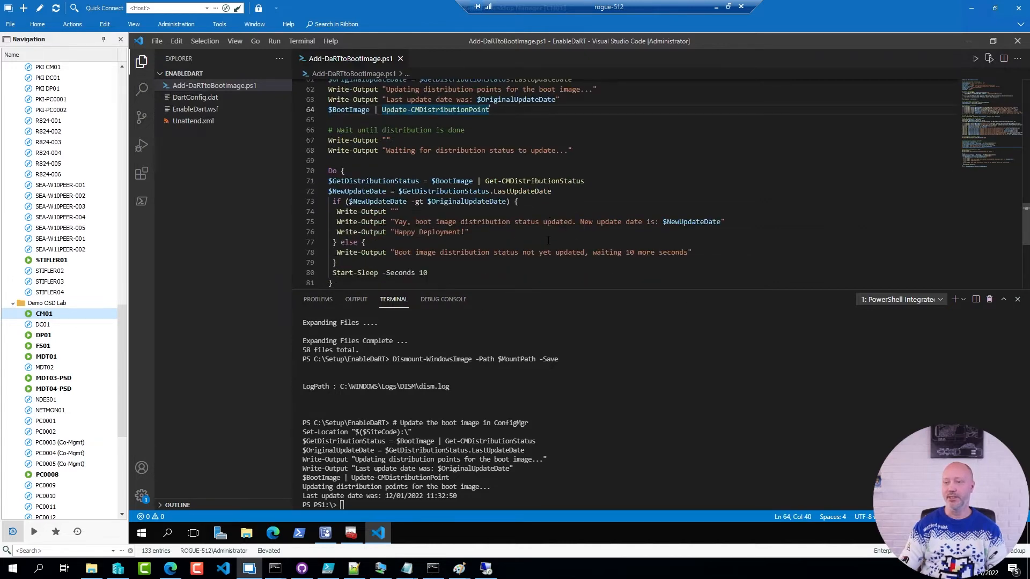
Run the ConfigMgr boot image update block, reporting last update date 12/01/2022 11:32:50
scroll(down, 3)
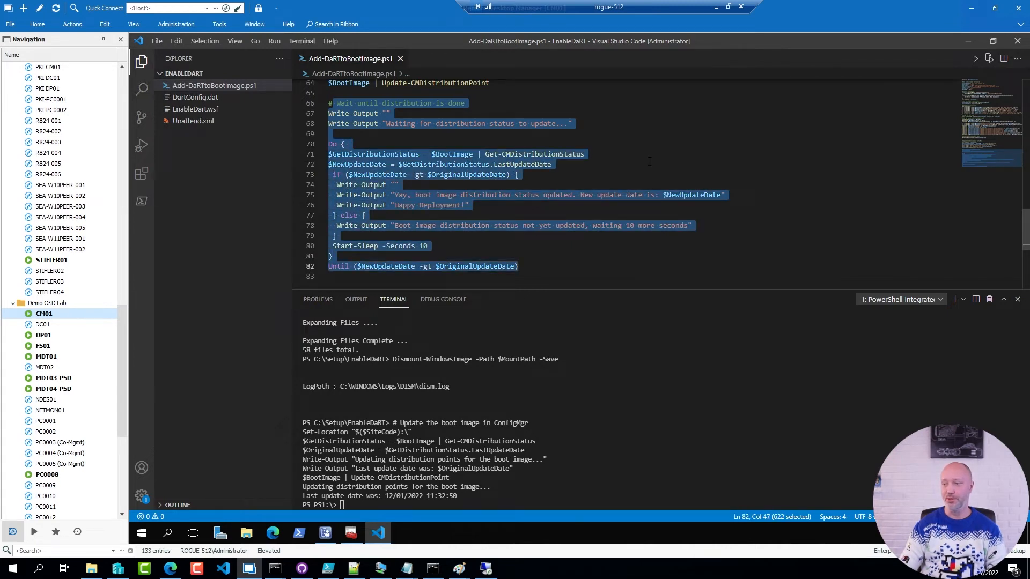
click(552, 164)
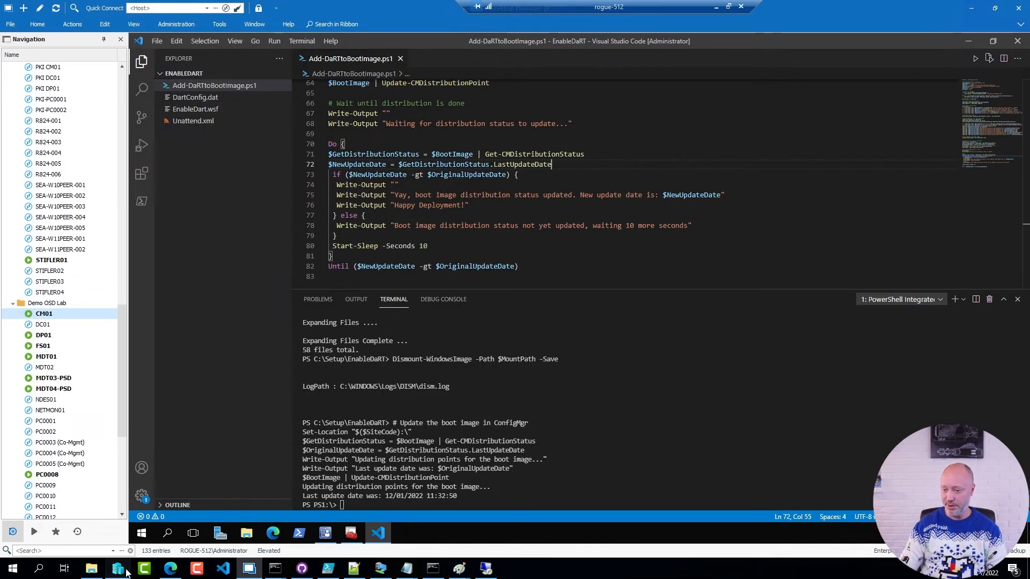
Move IPXE2-W10VM-001's network adapter from Chicago1 to the Stockholm switch and connect to it
click(117, 568)
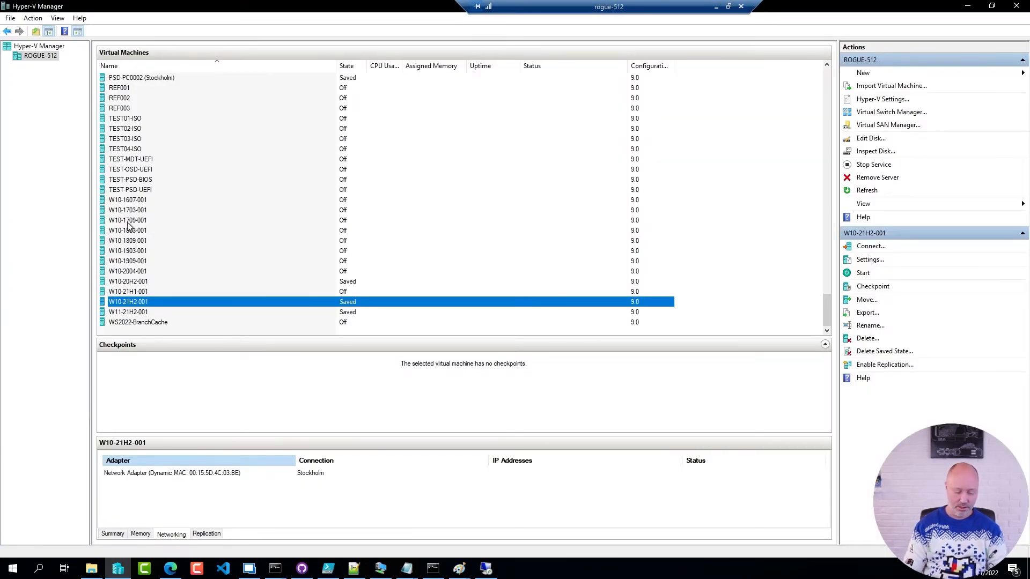
scroll(up, 3)
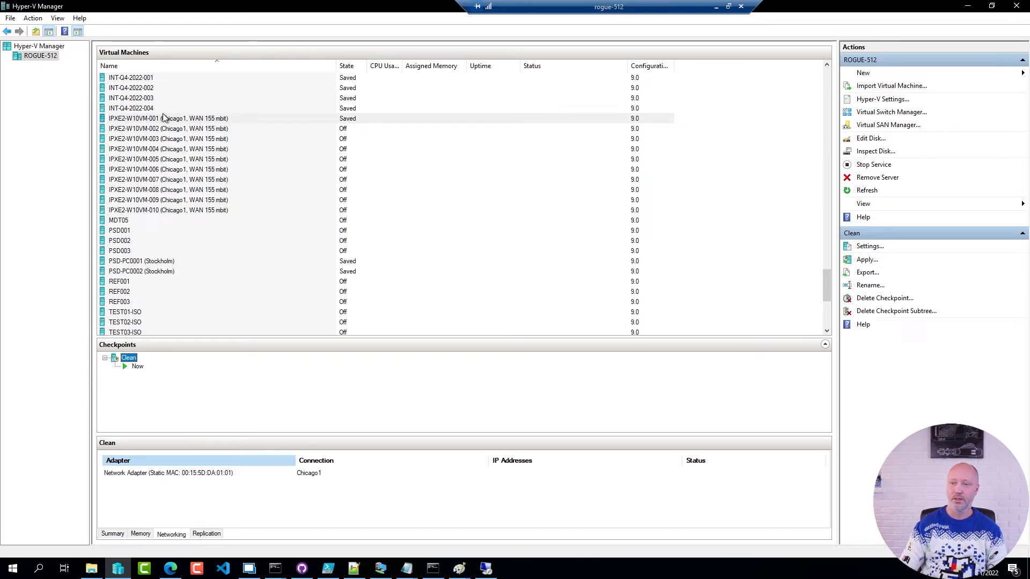
click(870, 246)
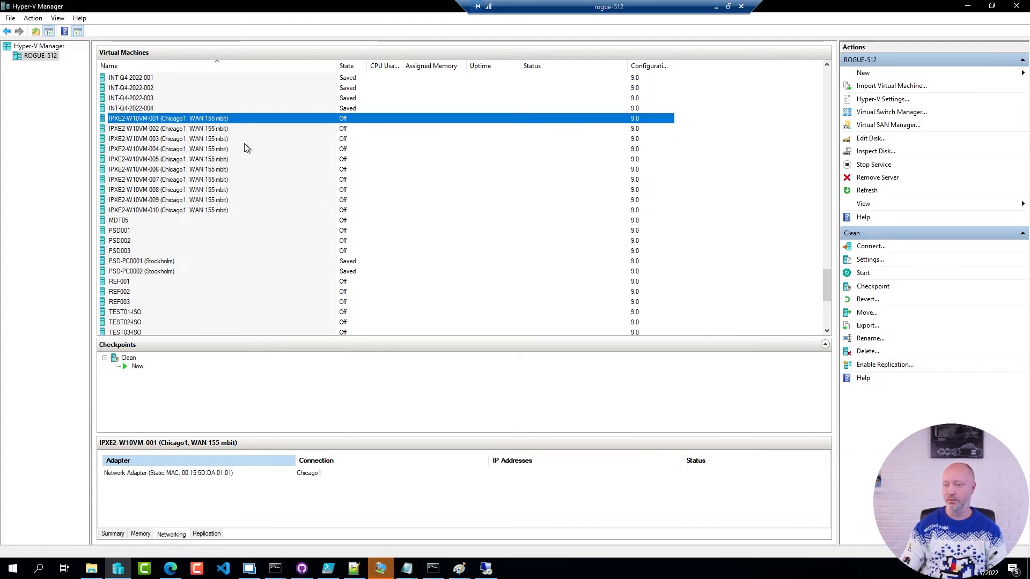
click(869, 259)
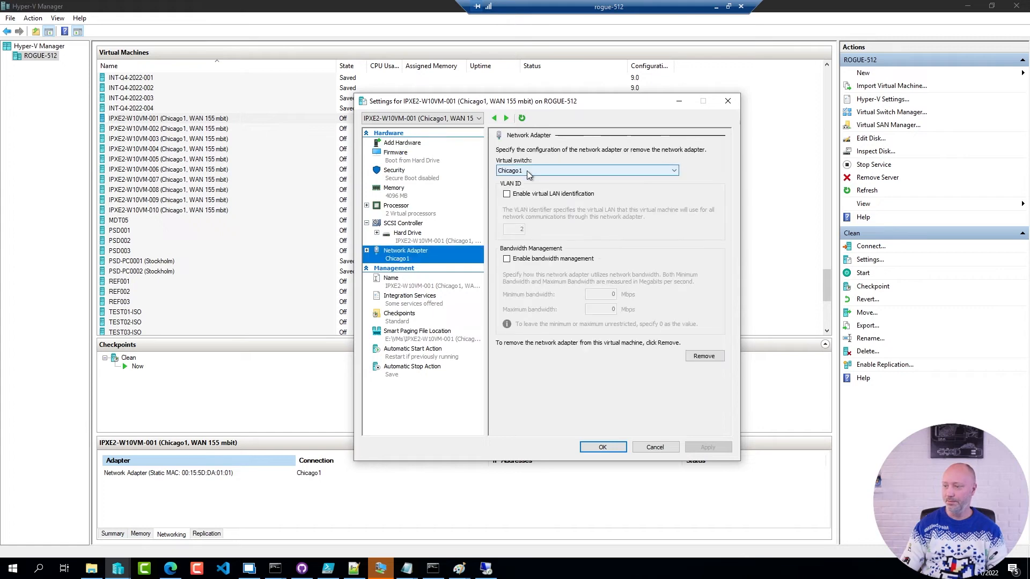
click(587, 170)
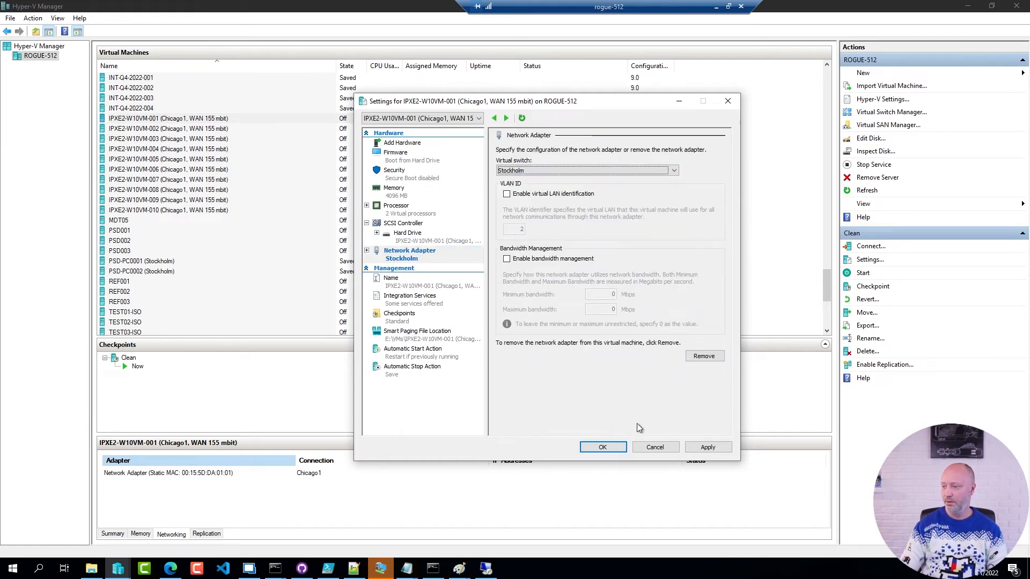
click(602, 447)
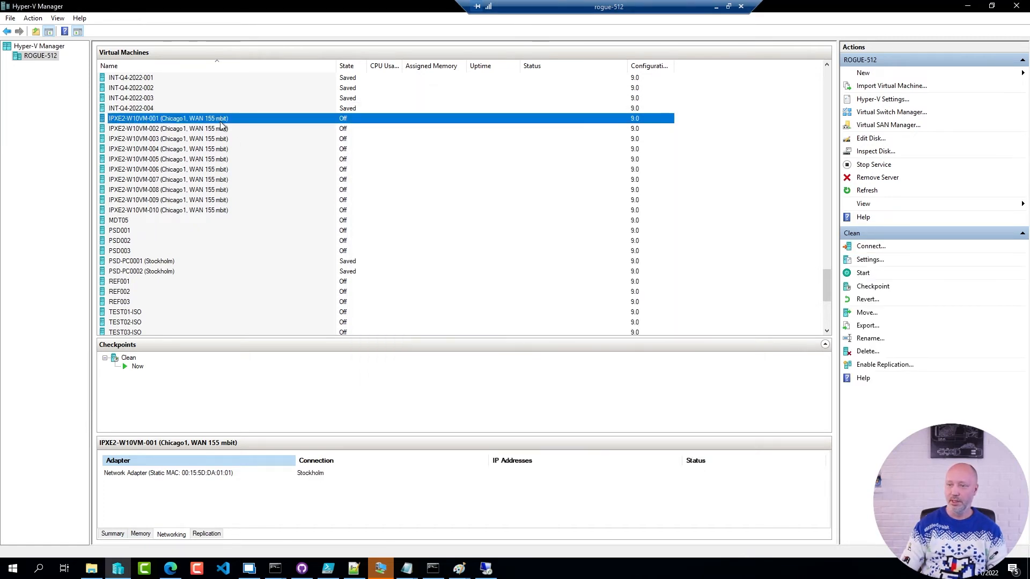
mouse_move(230, 162)
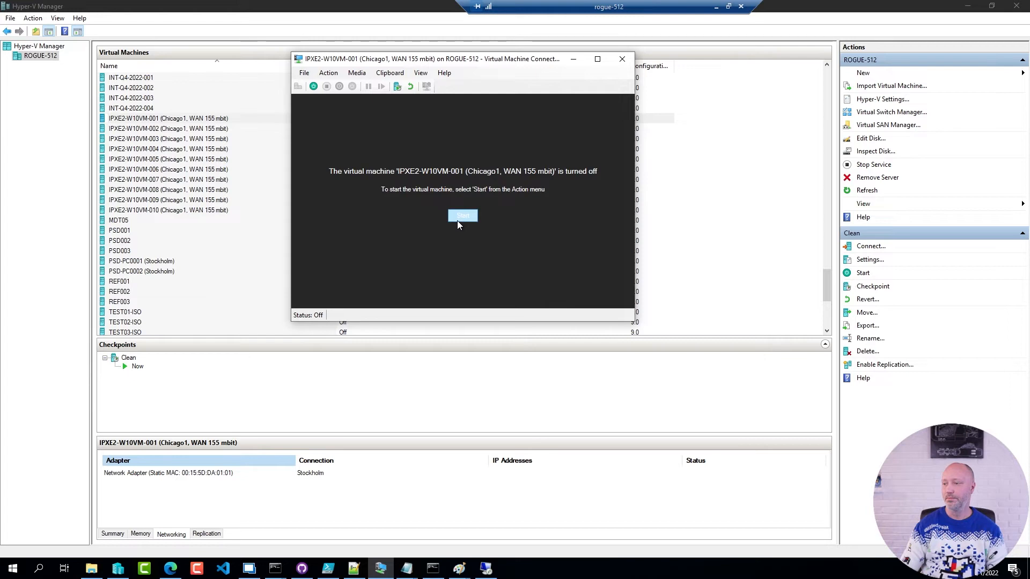
Power on IPXE2-W10VM-001 and confirm it boots the PS100006 Zero Touch WinPE image
click(462, 215)
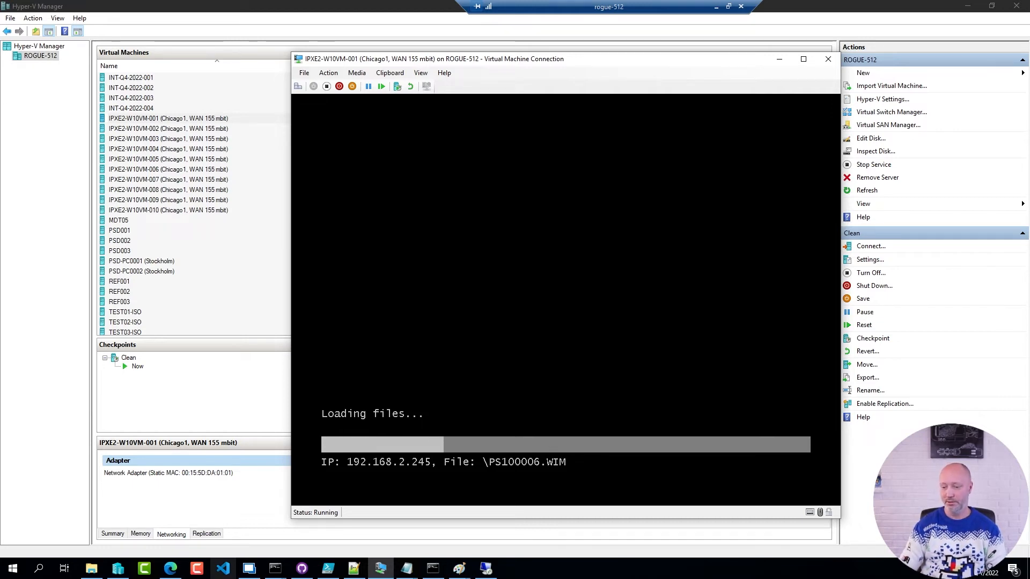
click(376, 569)
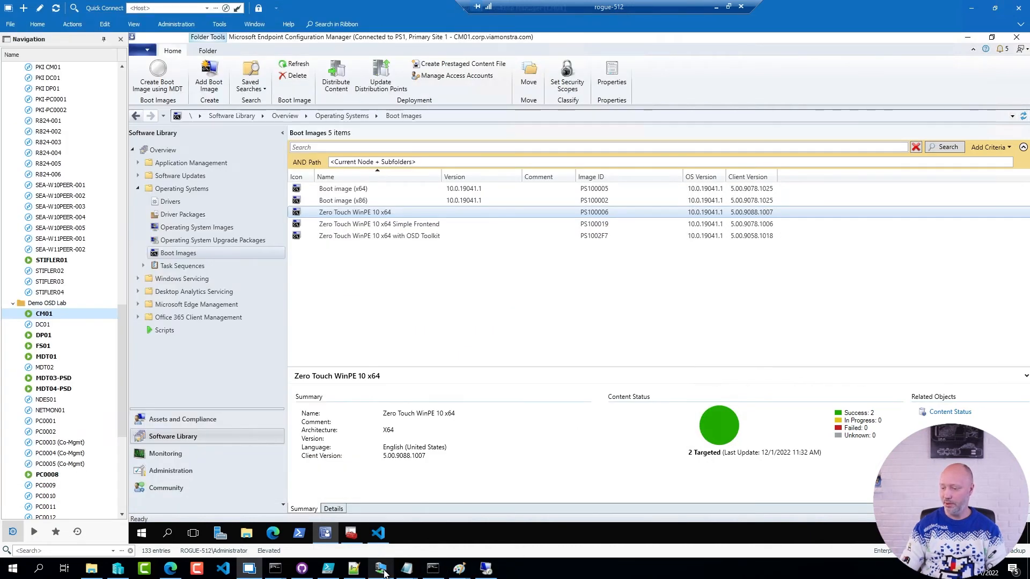
click(380, 568)
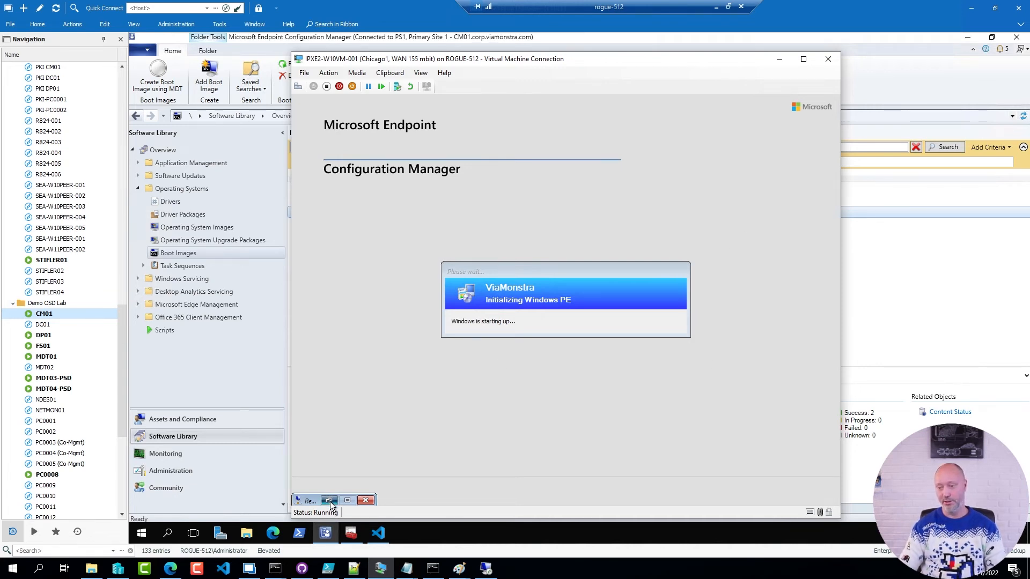
Let the VM reach the Task Sequence Wizard password prompt, then switch to Deployment Workbench
click(330, 500)
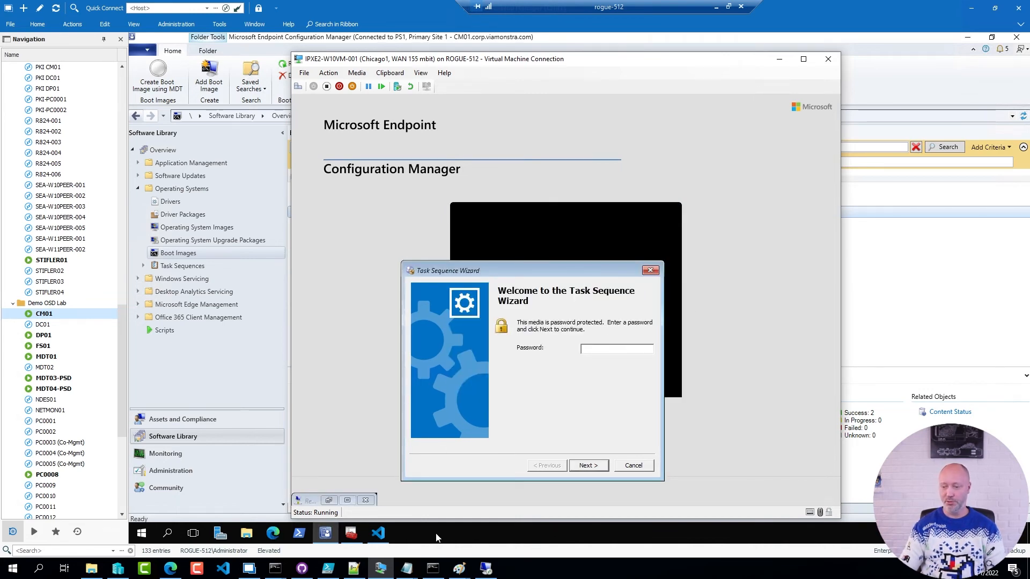
click(349, 533)
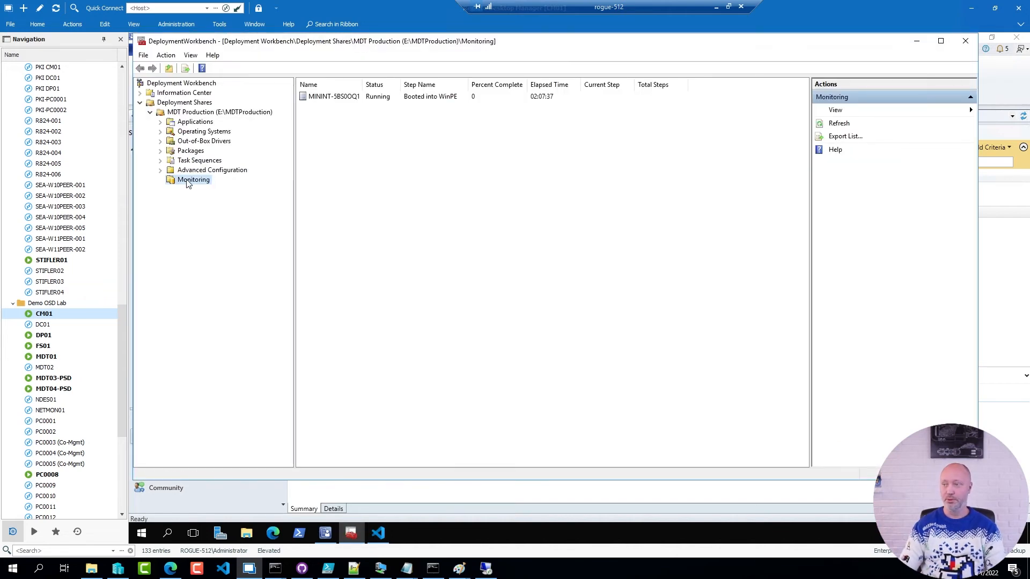
Launch DaRT Remote Control from MININT-CSSE2CU's properties under the Monitoring node
click(838, 123)
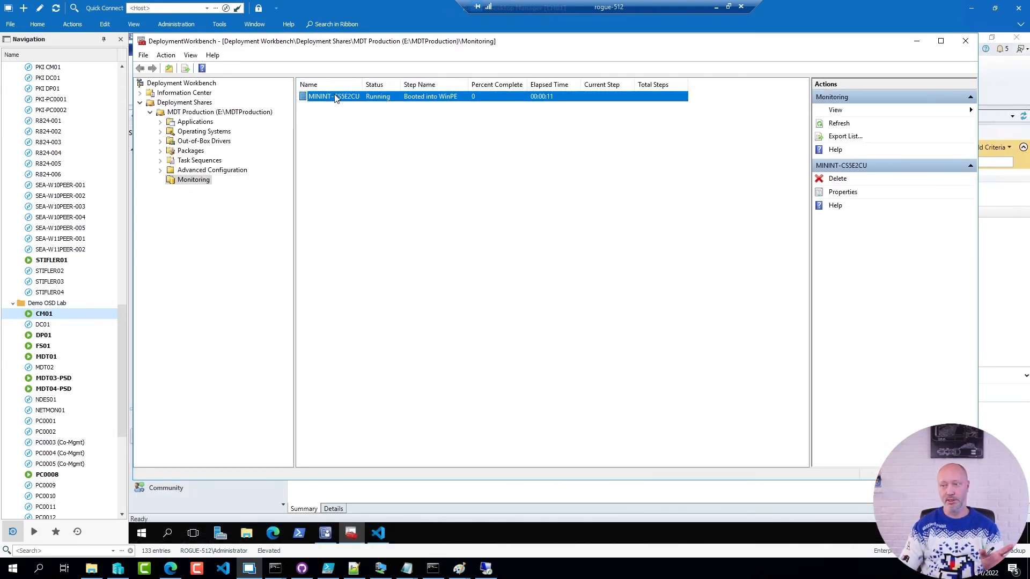
click(842, 191)
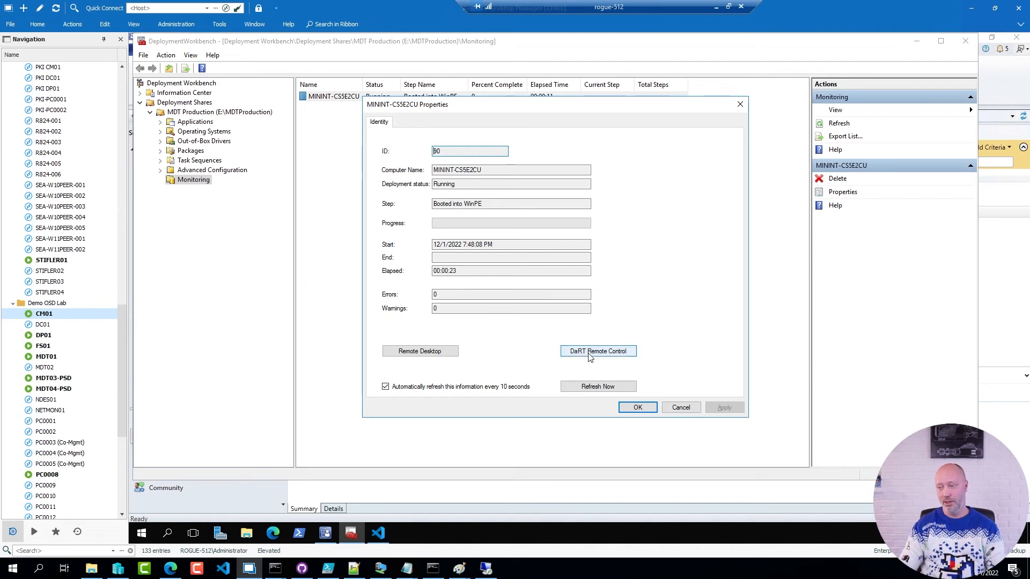
click(597, 351)
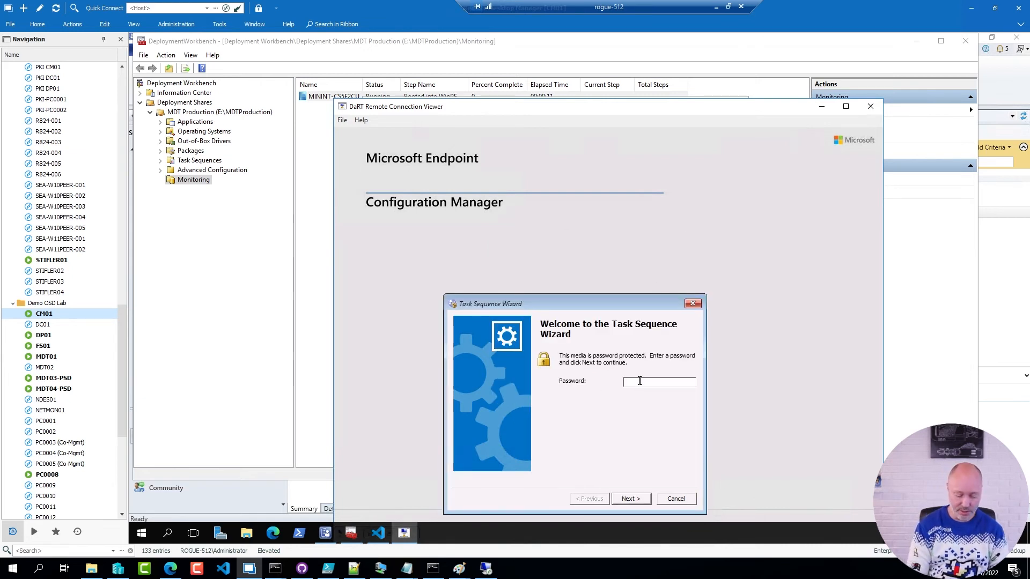
Enter the media password and choose the Windows 10 Enterprise x64 21H2 Native with MDM task sequence
text(password)
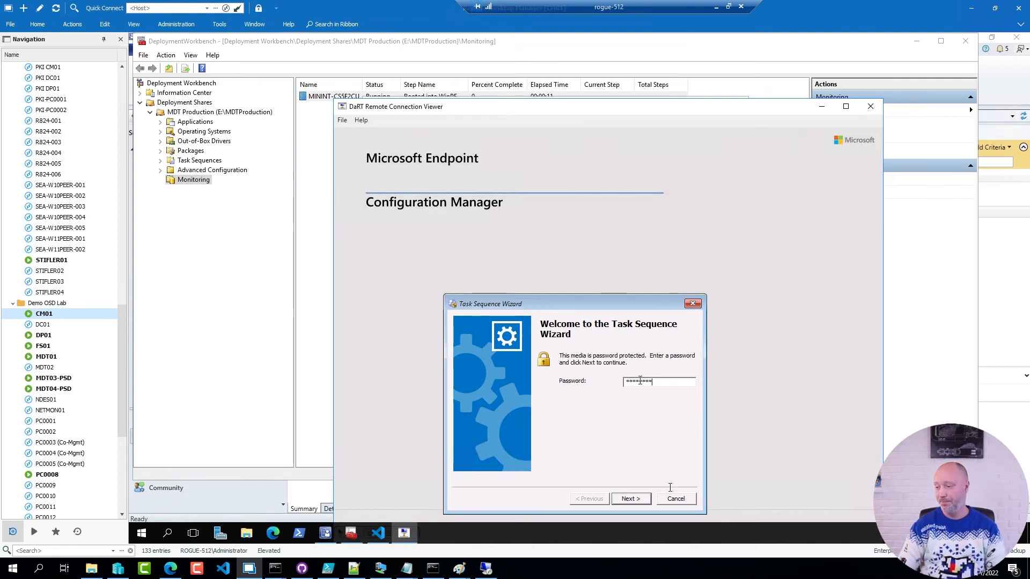
click(630, 498)
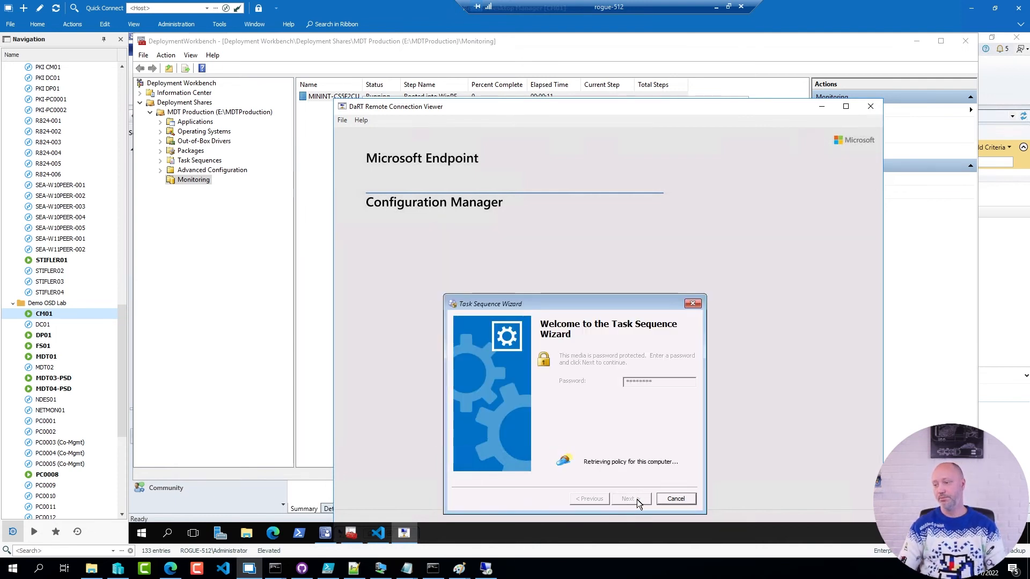
click(628, 499)
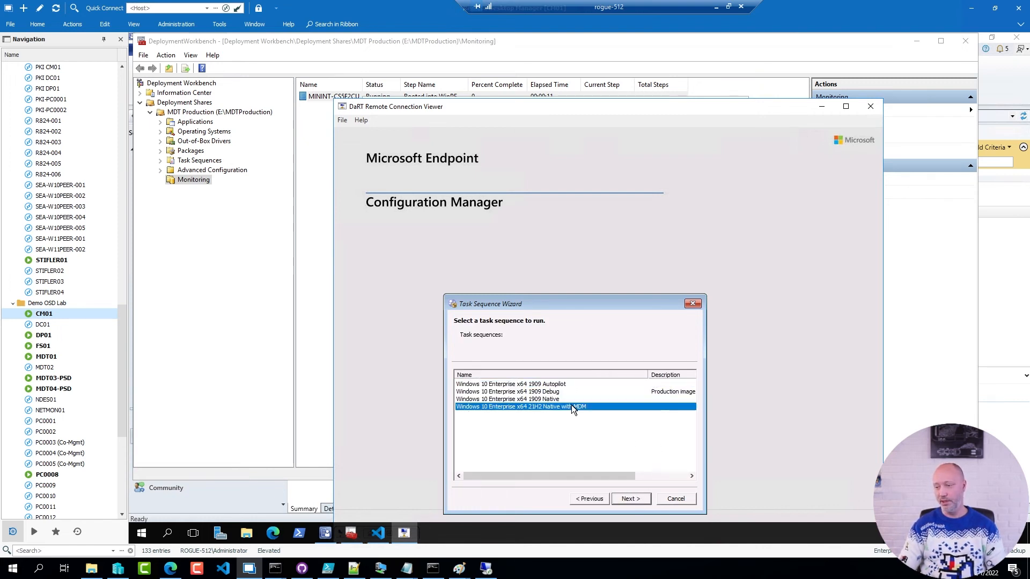
click(629, 499)
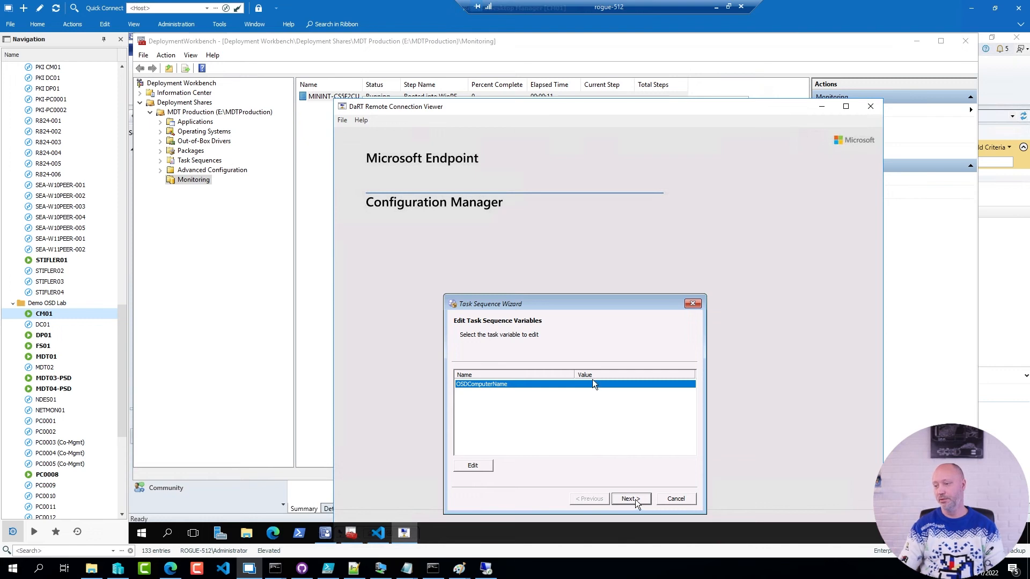
Set the OSDComputerName variable to PC00075
click(472, 465)
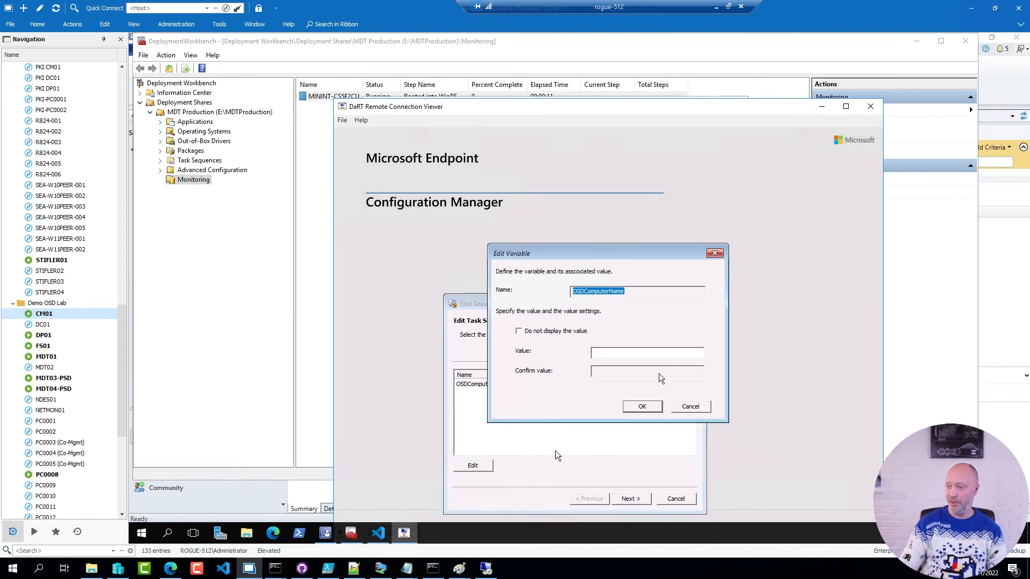
click(647, 351)
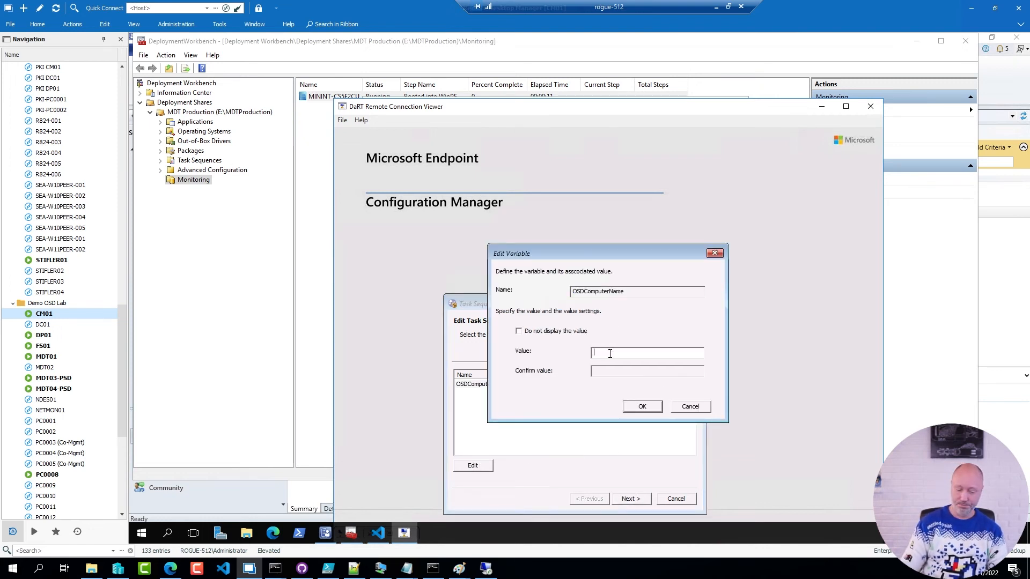
text(PC000)
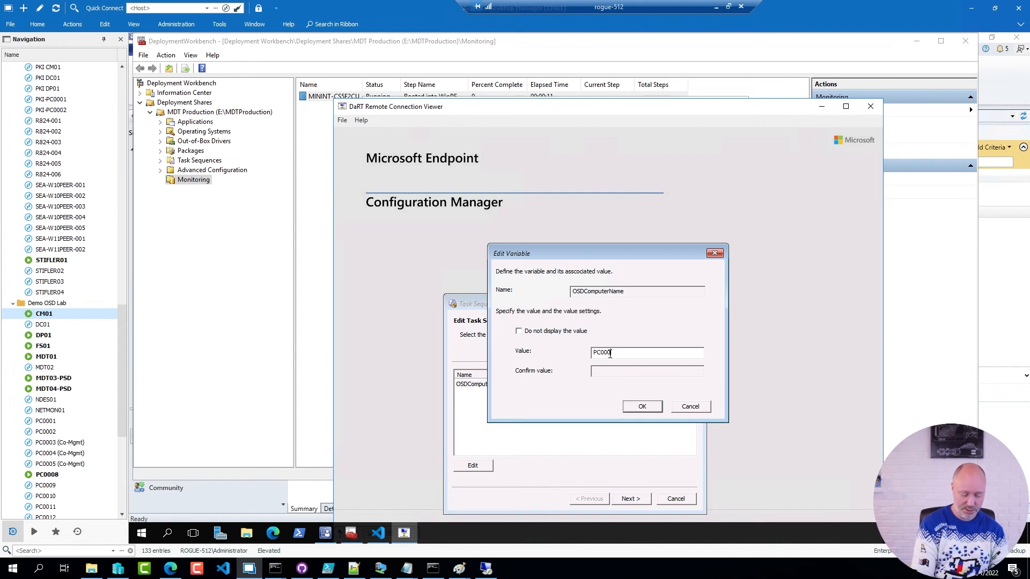
text(75)
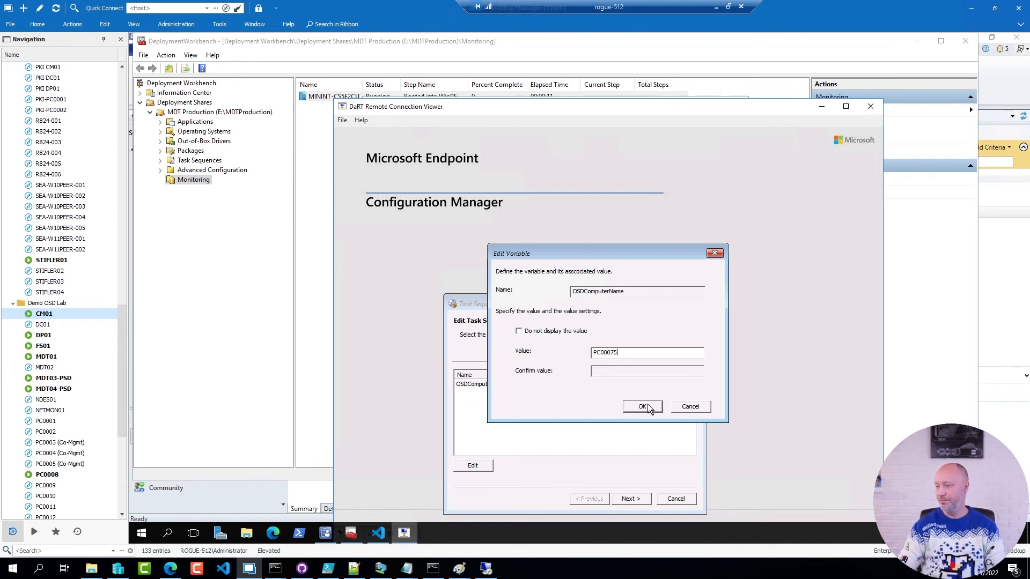
click(642, 406)
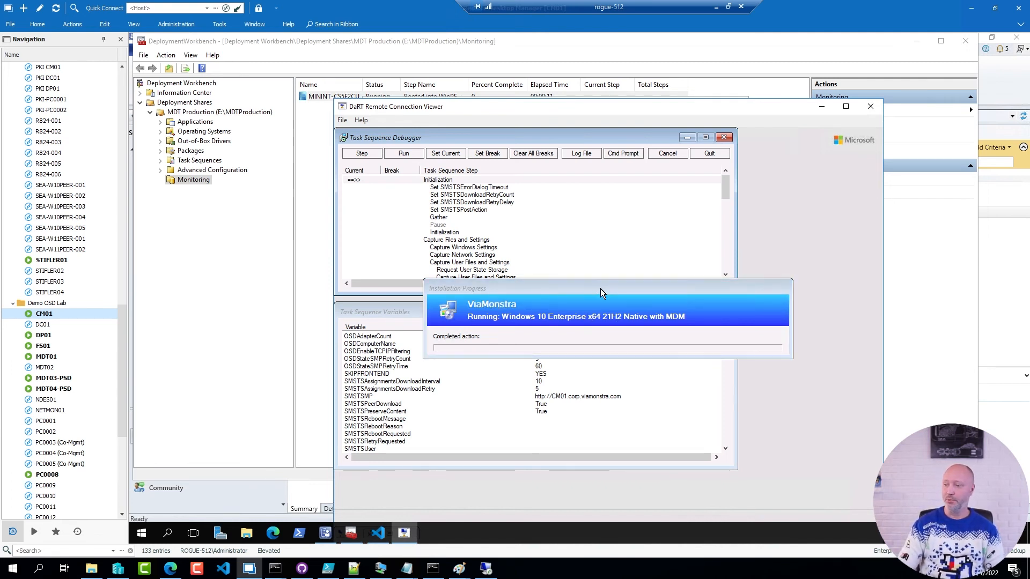
mouse_move(409, 155)
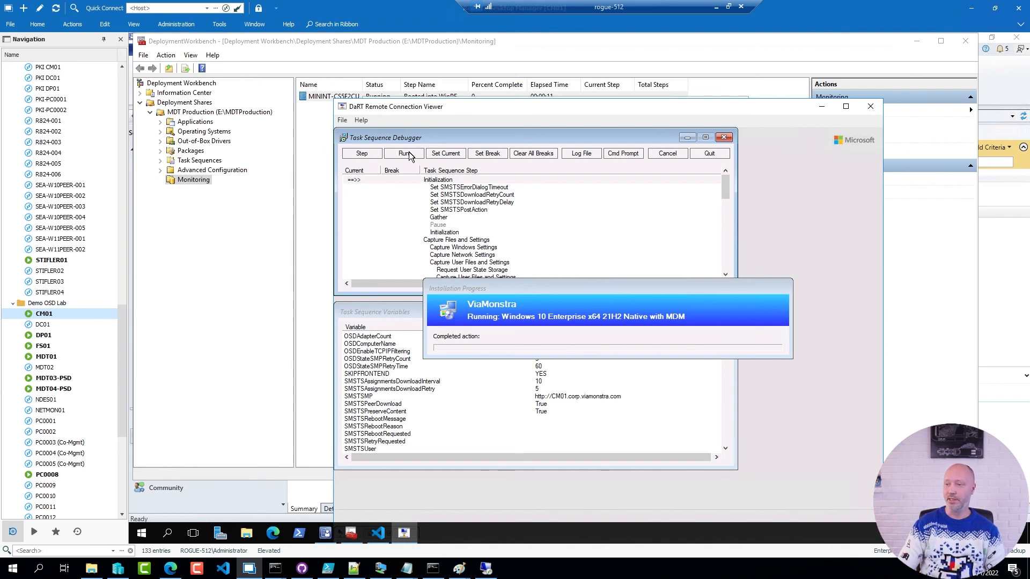
Resume the debugger into the Gather action, then open and close two remote command prompts
click(403, 153)
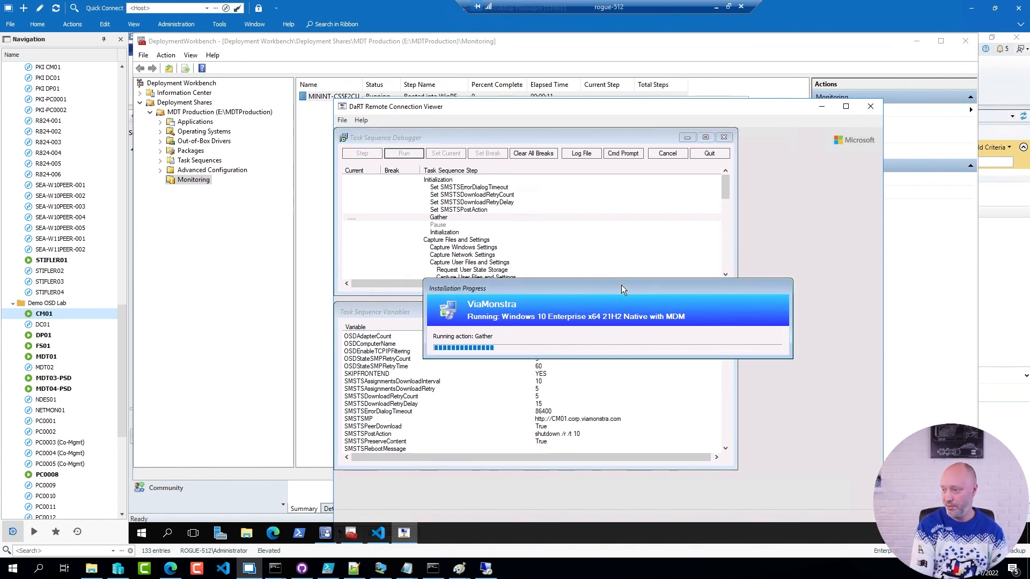
click(623, 153)
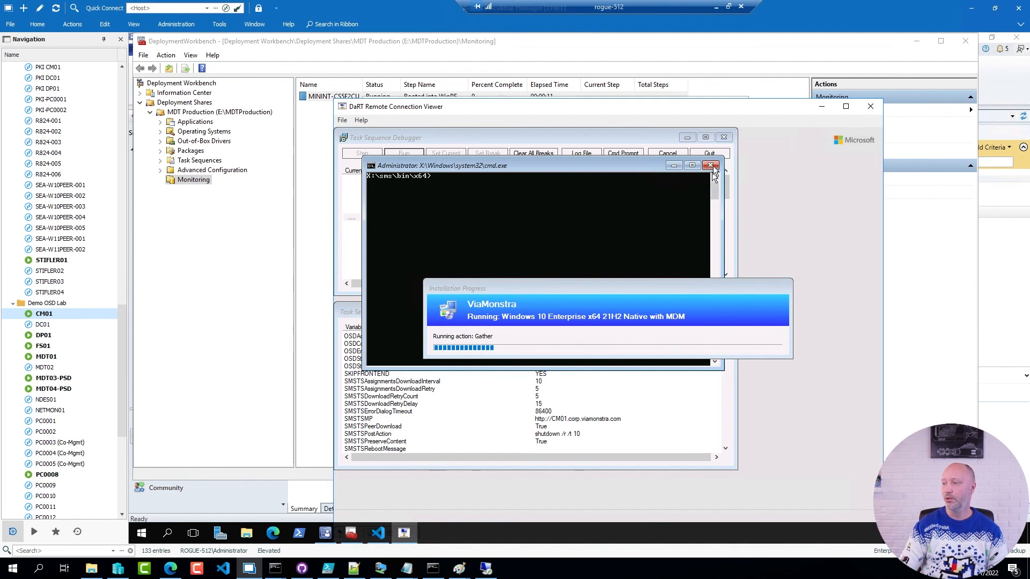
click(710, 164)
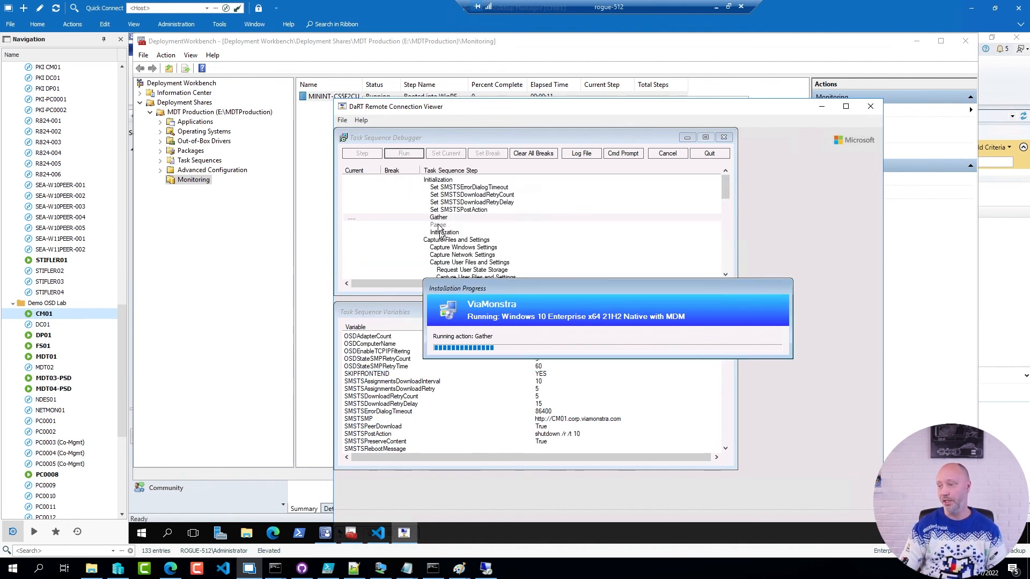
click(622, 152)
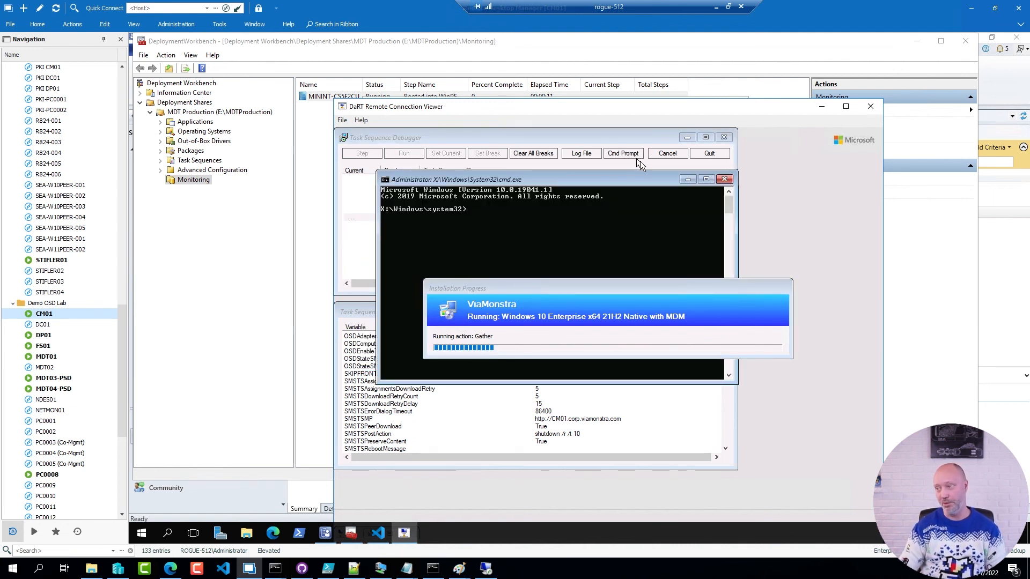
click(725, 178)
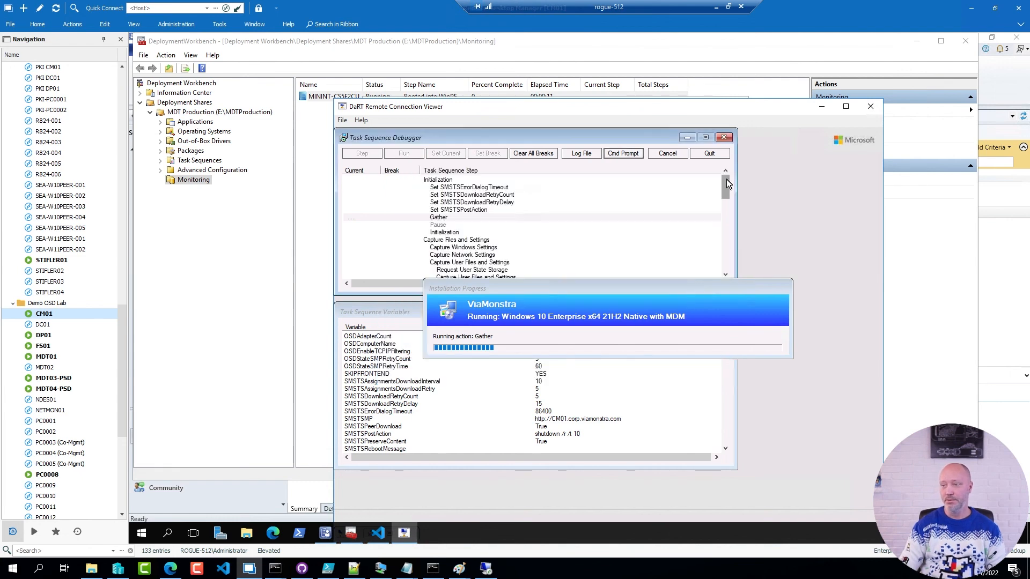